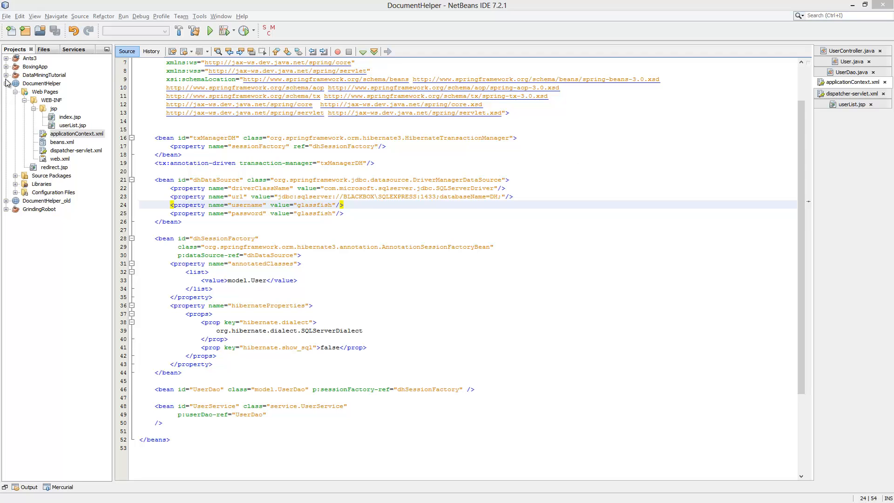
- Review the data source password, annotation-driven transactions and the dhSessionFactory bean definition
{"action": "left_click", "coordinate": [372, 212]}
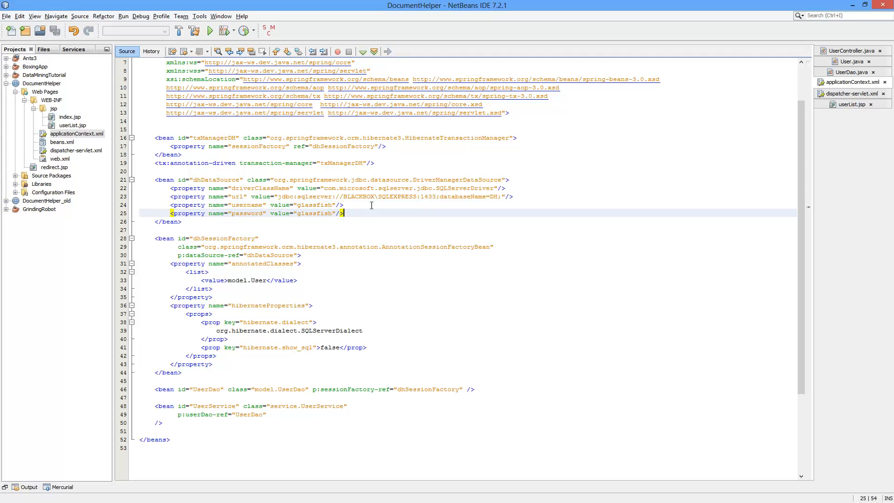
{"action": "mouse_move", "coordinate": [368, 190]}
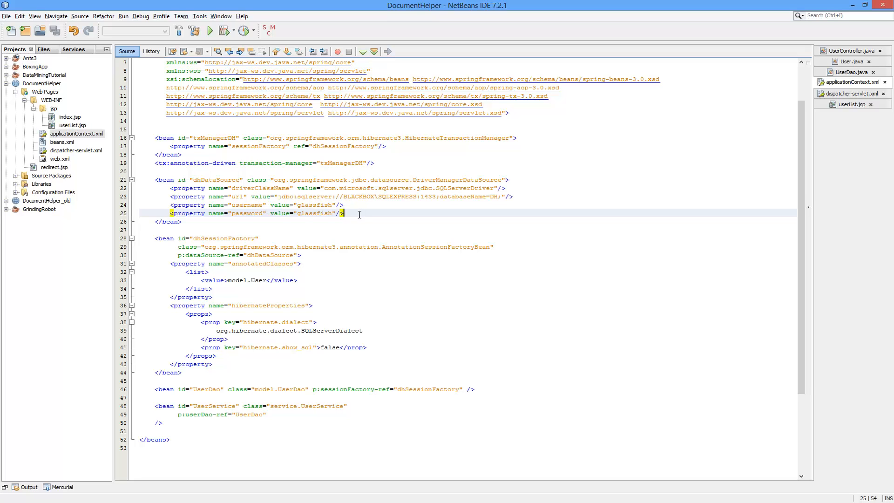
{"action": "mouse_move", "coordinate": [358, 206]}
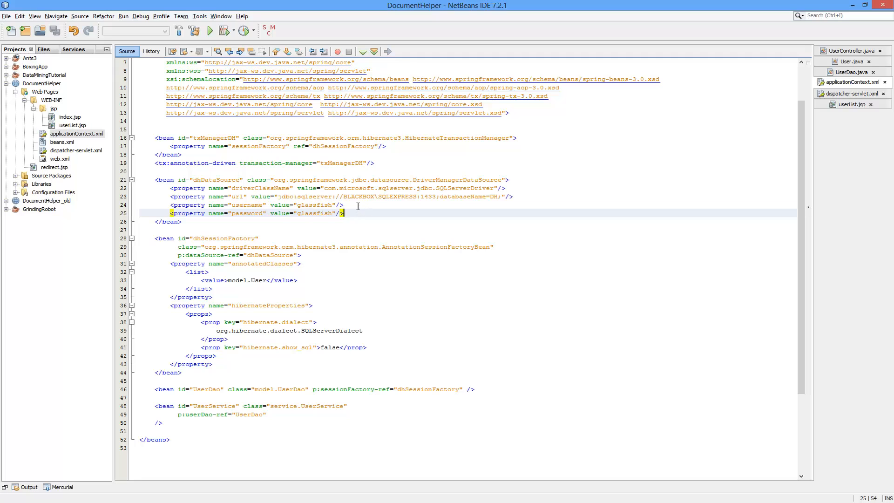
{"action": "mouse_move", "coordinate": [374, 212]}
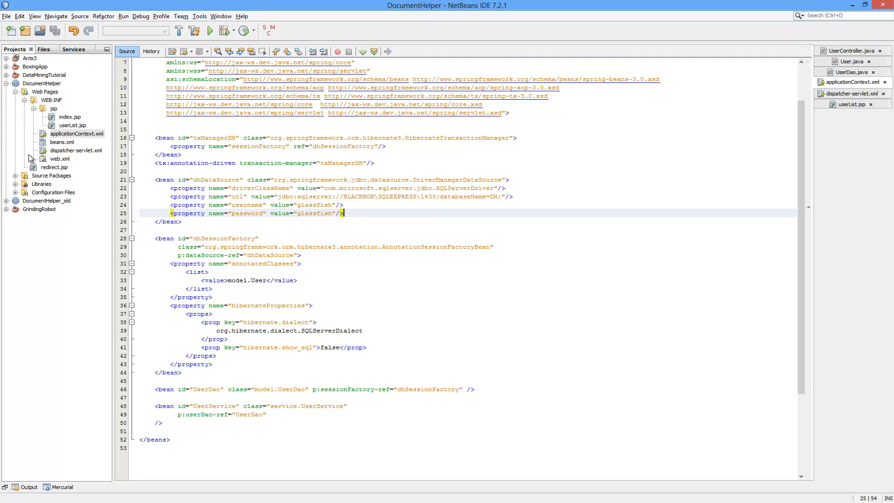
{"action": "mouse_move", "coordinate": [141, 162]}
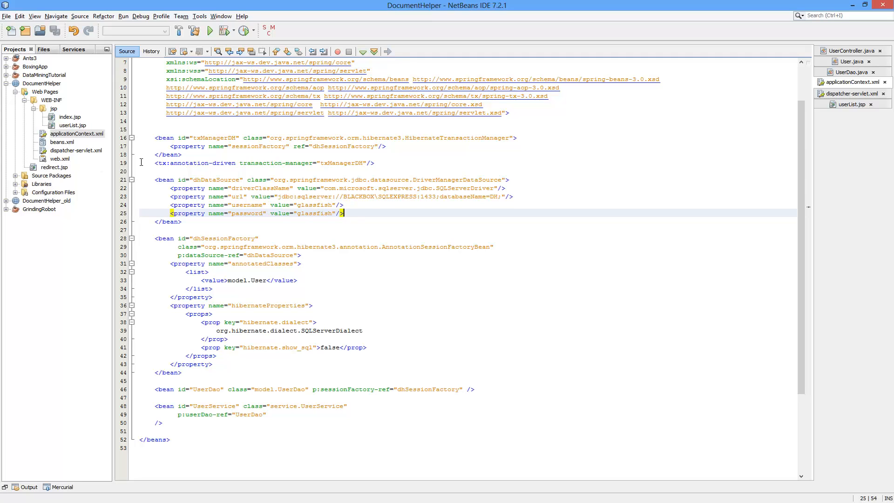
{"action": "mouse_move", "coordinate": [425, 203]}
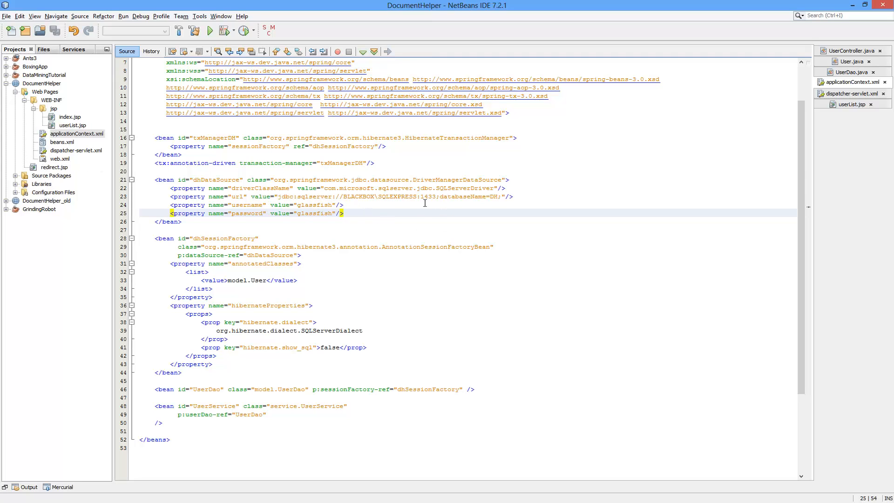
{"action": "mouse_move", "coordinate": [342, 176]}
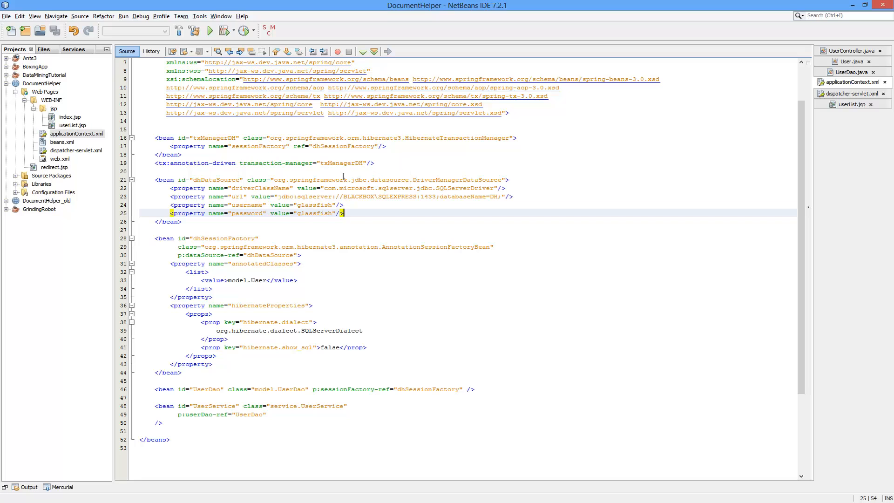
{"action": "mouse_move", "coordinate": [340, 299]}
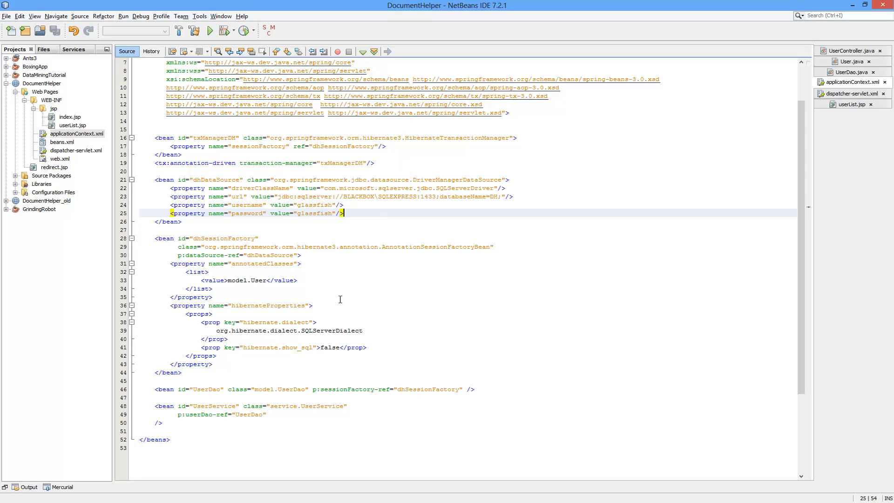
{"action": "mouse_move", "coordinate": [477, 188]}
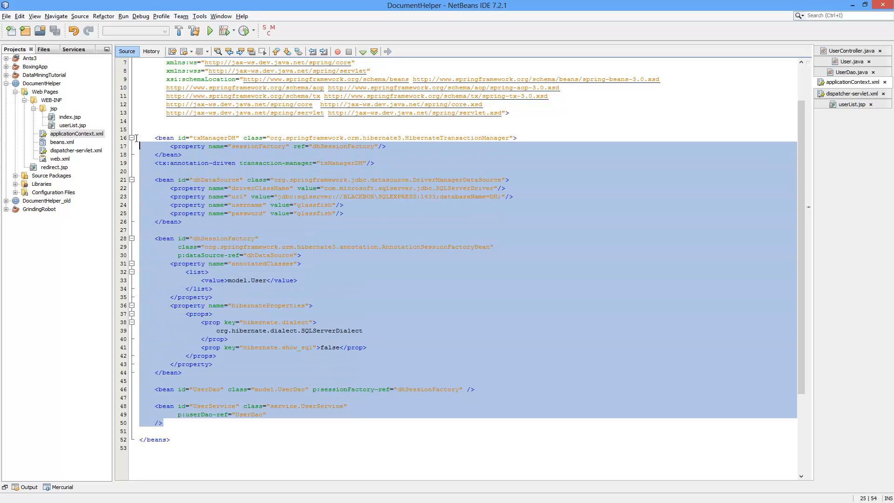
{"action": "left_click", "coordinate": [479, 285]}
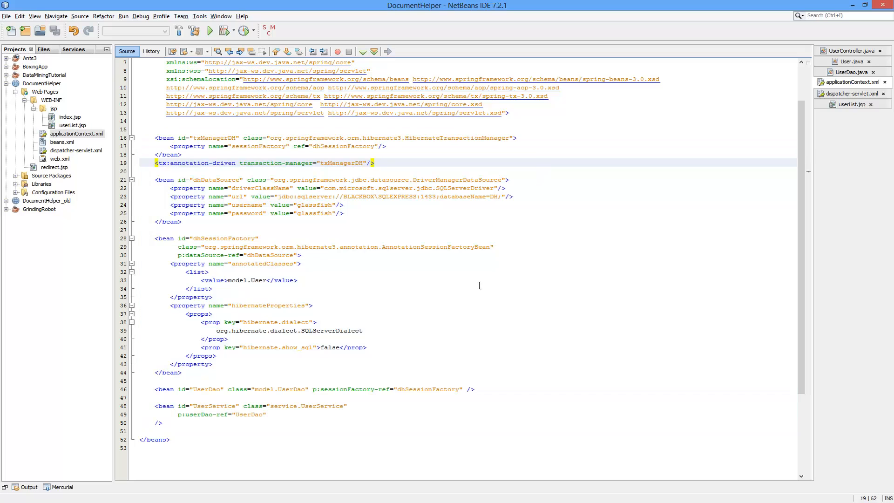
{"action": "mouse_move", "coordinate": [439, 186]}
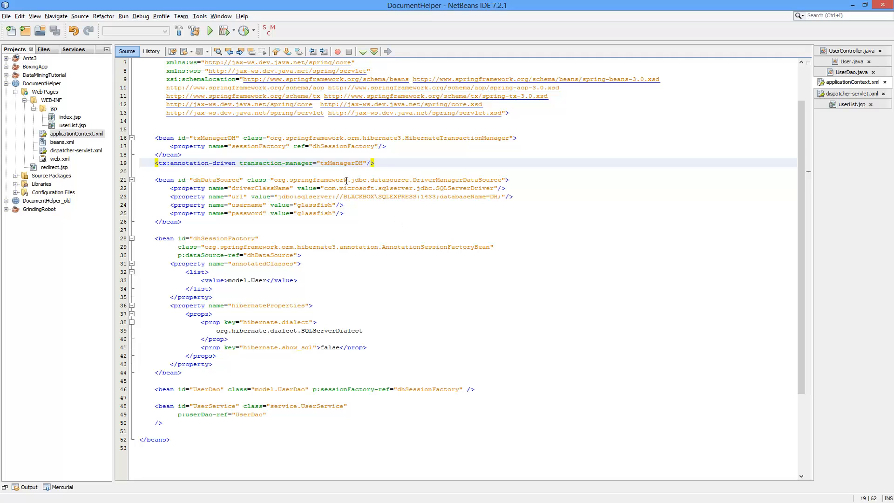
{"action": "mouse_move", "coordinate": [375, 174]}
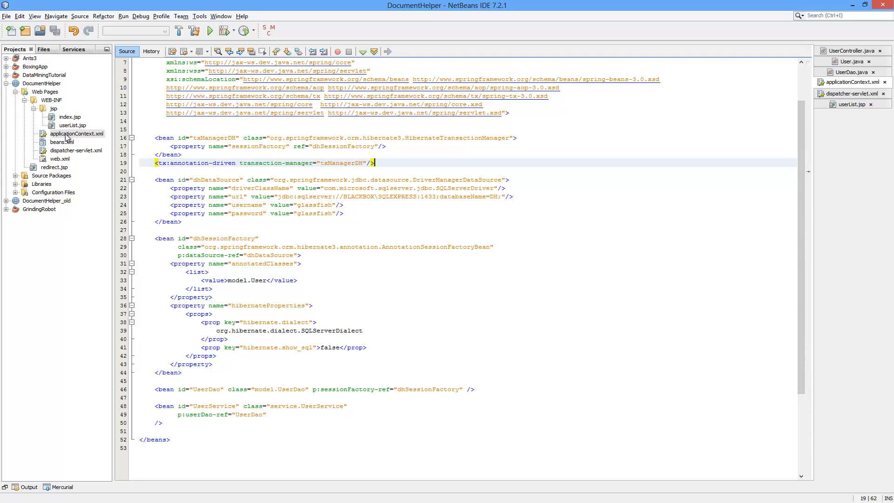
{"action": "mouse_move", "coordinate": [357, 229]}
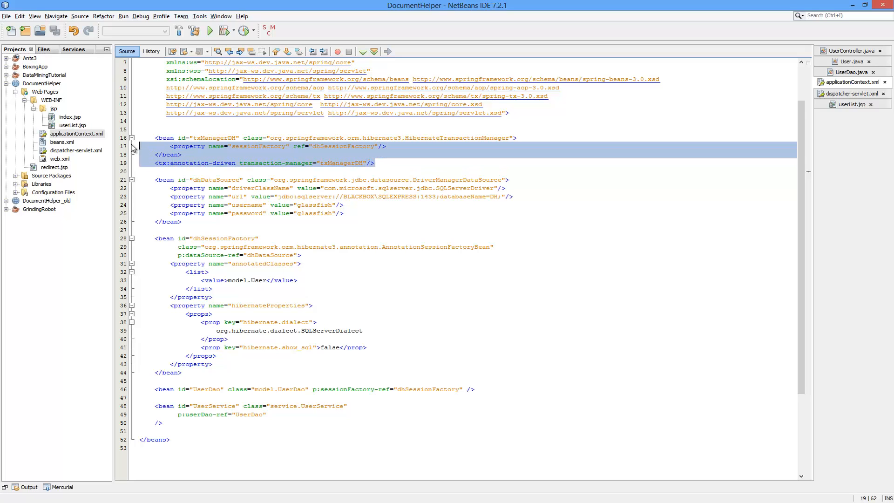
{"action": "left_click", "coordinate": [262, 163]}
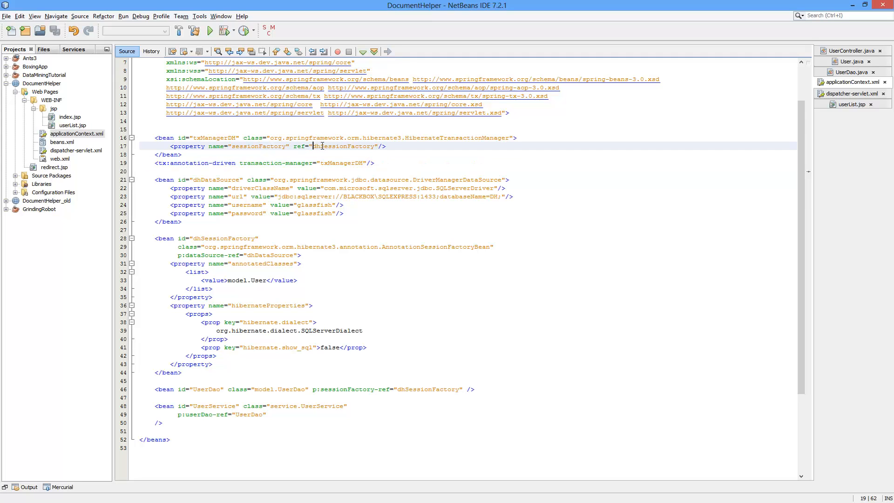
{"action": "double_click", "coordinate": [342, 146]}
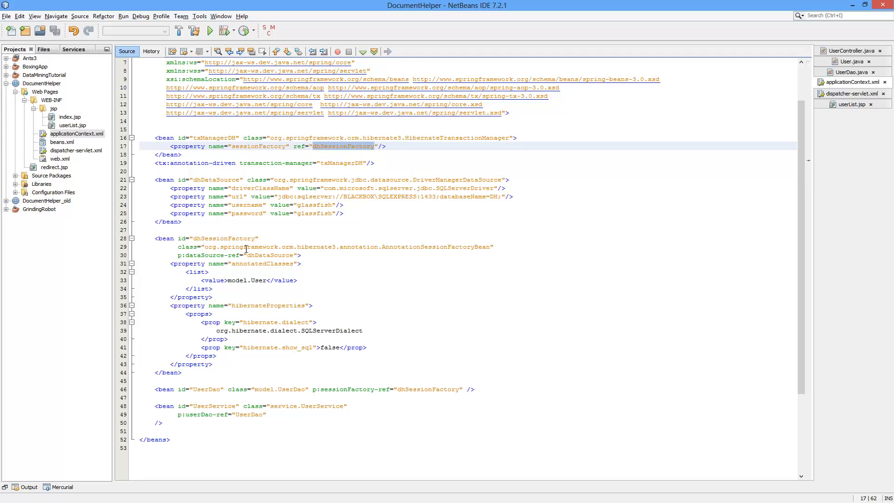
{"action": "left_click", "coordinate": [228, 237]}
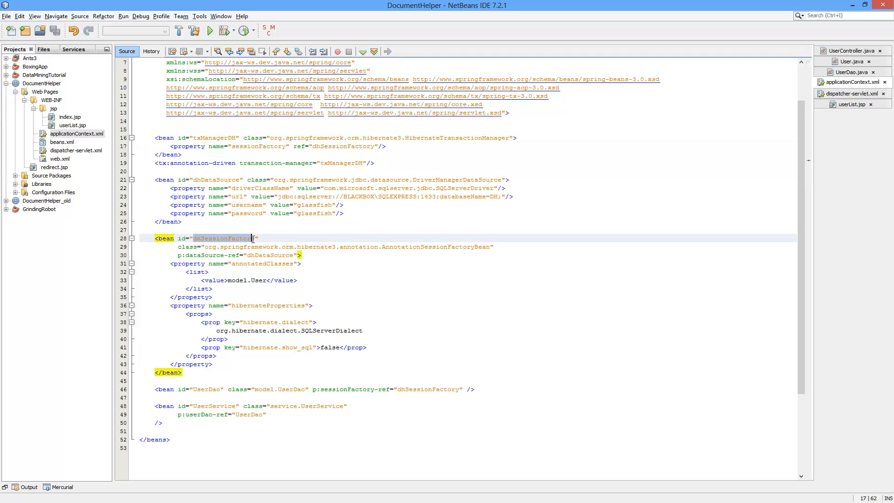
- Review the session factory's SQL Server dialect and the database port in the connection URL
{"action": "left_click", "coordinate": [228, 280]}
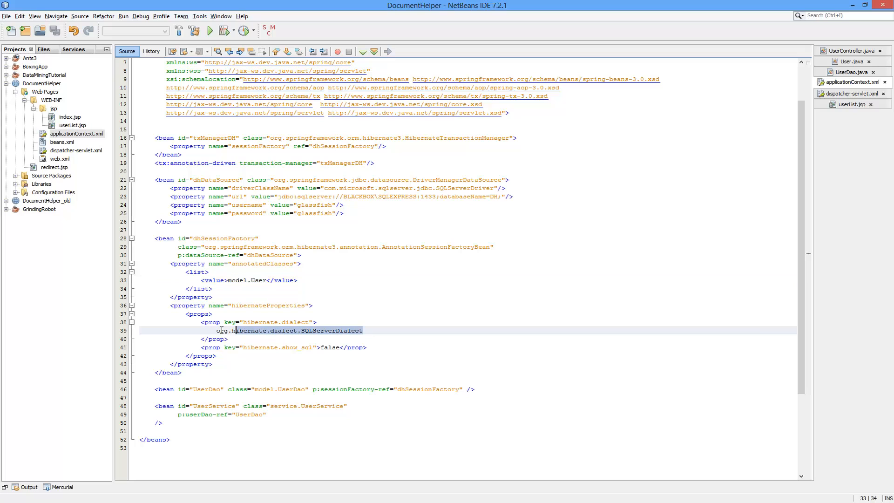
{"action": "left_click", "coordinate": [277, 335]}
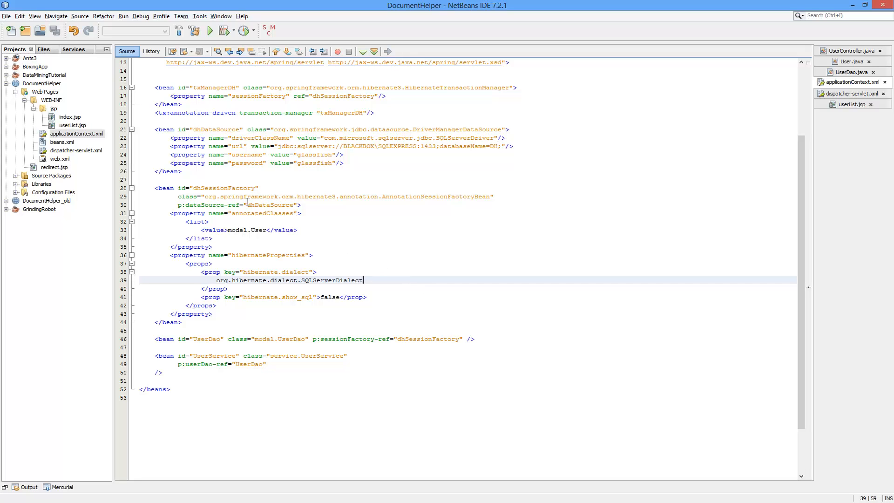
{"action": "left_click", "coordinate": [270, 204]}
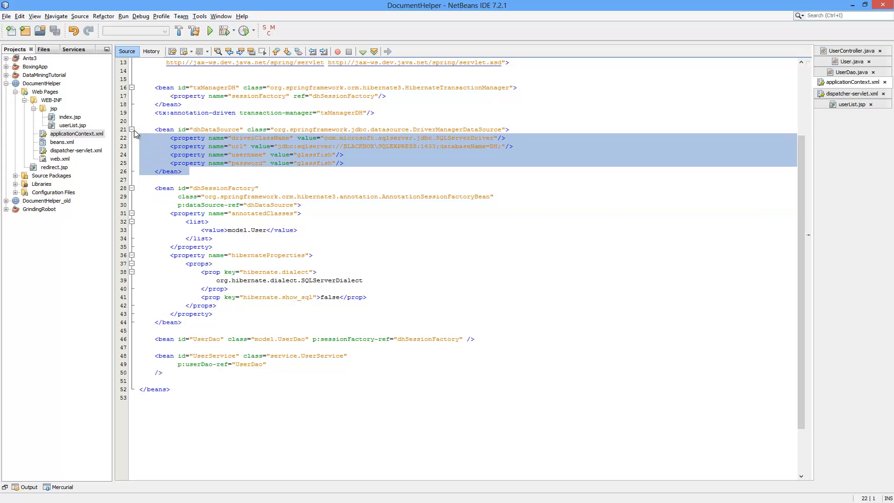
{"action": "left_click", "coordinate": [391, 154]}
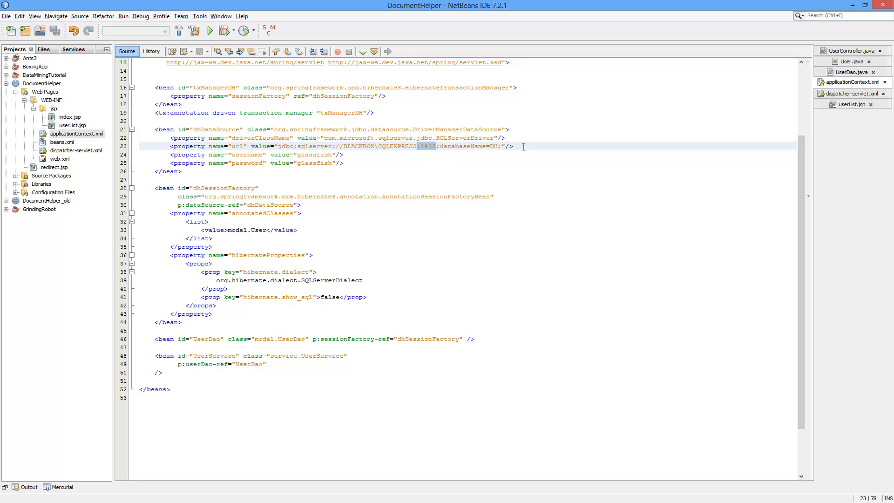
{"action": "left_click", "coordinate": [513, 145]}
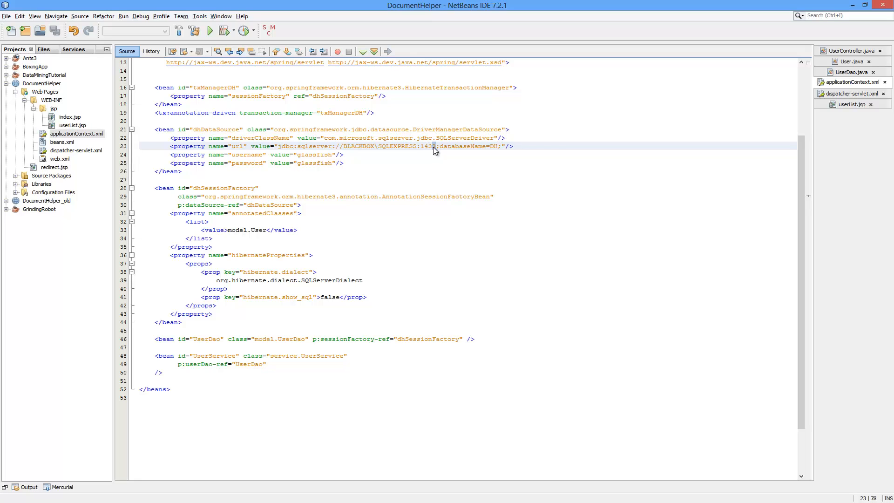
{"action": "left_click", "coordinate": [537, 146]}
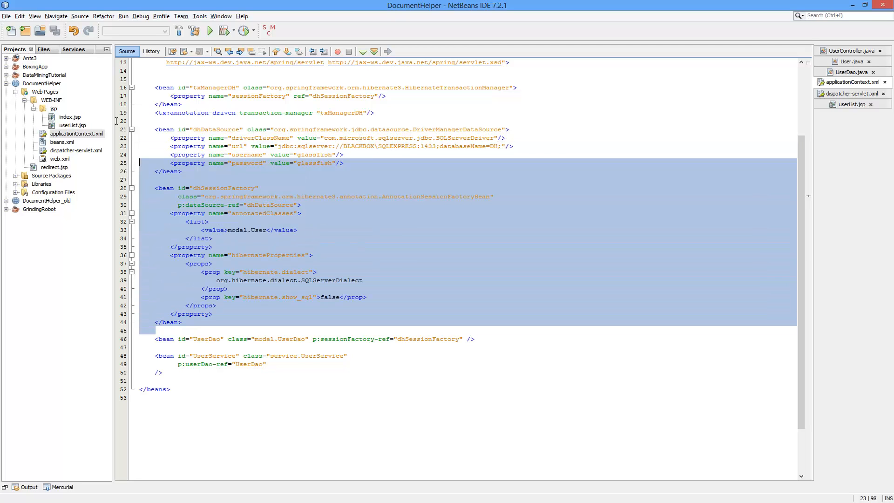
{"action": "left_click", "coordinate": [461, 338]}
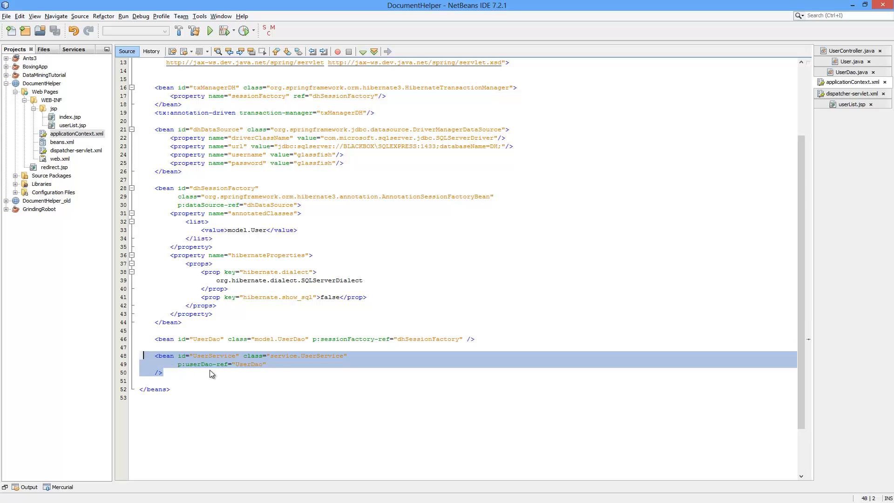
{"action": "mouse_move", "coordinate": [262, 363]}
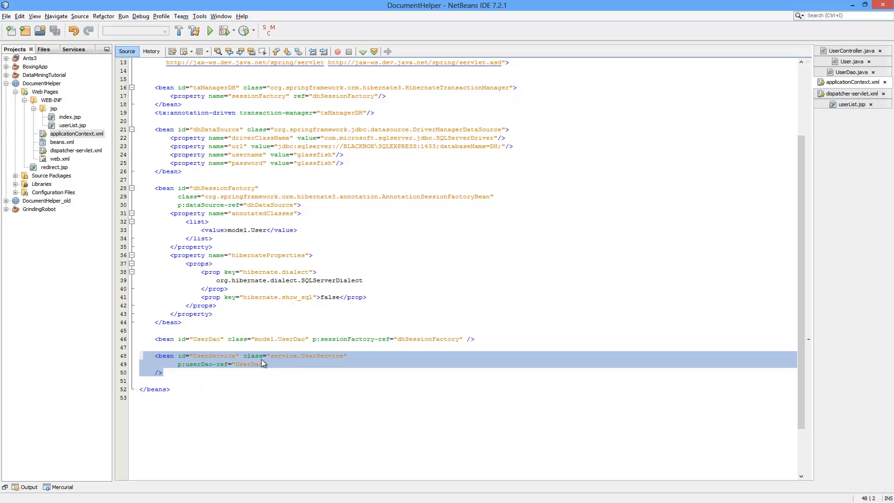
{"action": "mouse_move", "coordinate": [331, 363]}
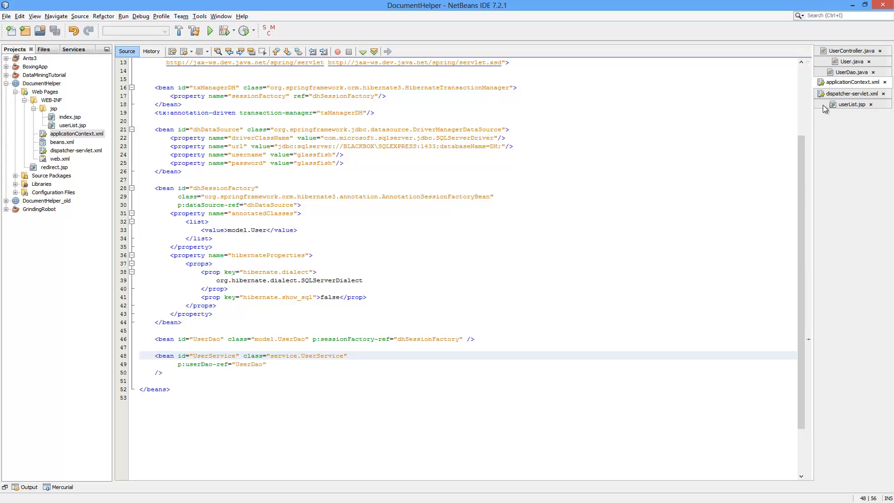
- Open dispatcher-servlet.xml at the userController bean and expand the service package
{"action": "left_click", "coordinate": [849, 93]}
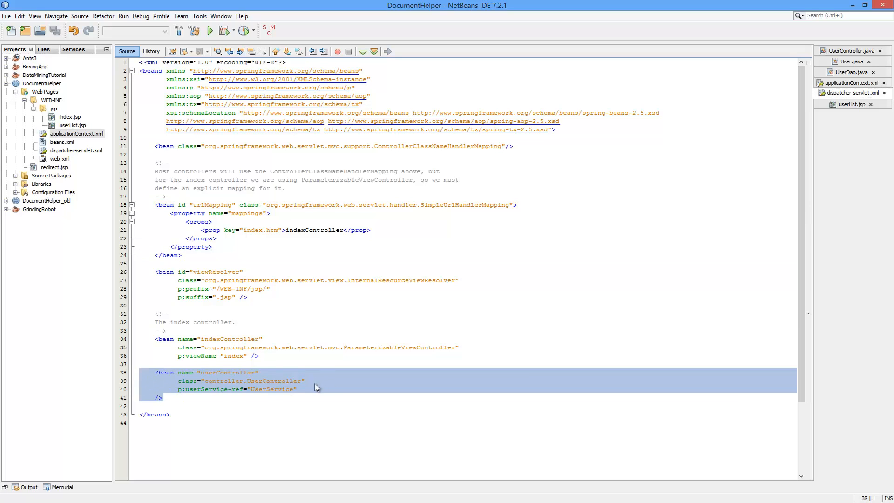
{"action": "mouse_move", "coordinate": [310, 389]}
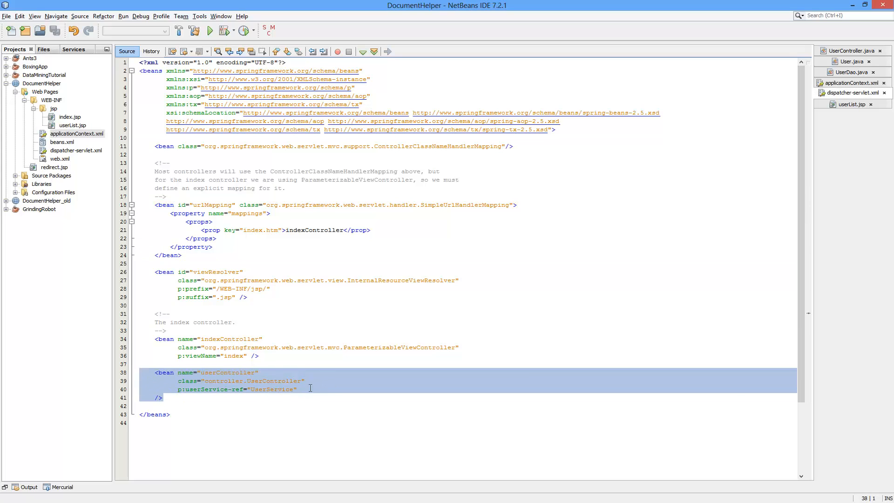
{"action": "left_click", "coordinate": [296, 389]}
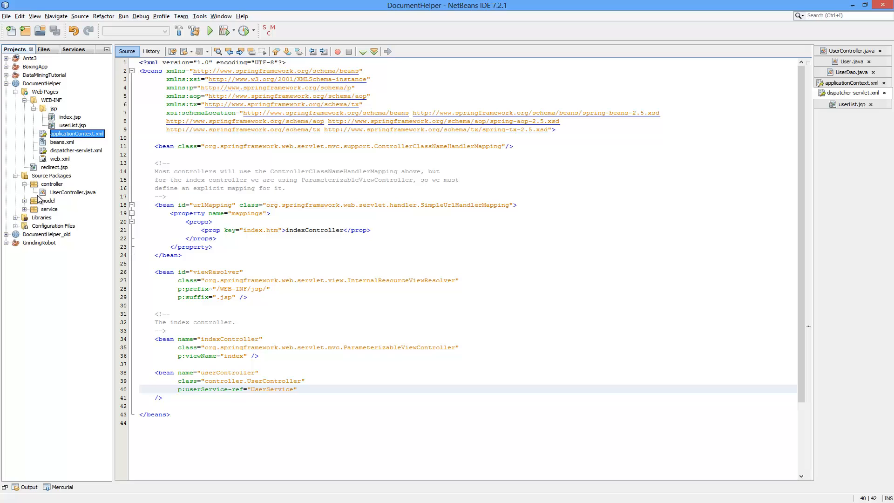
{"action": "left_click", "coordinate": [73, 192]}
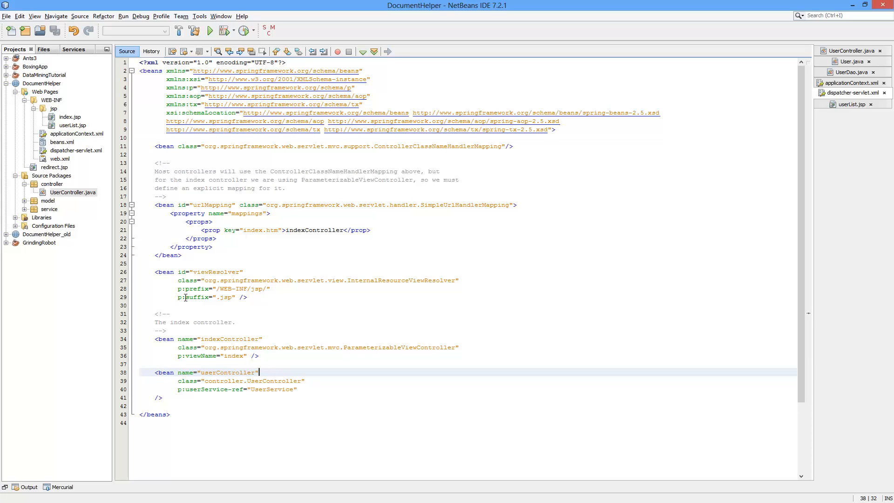
{"action": "mouse_move", "coordinate": [523, 120]}
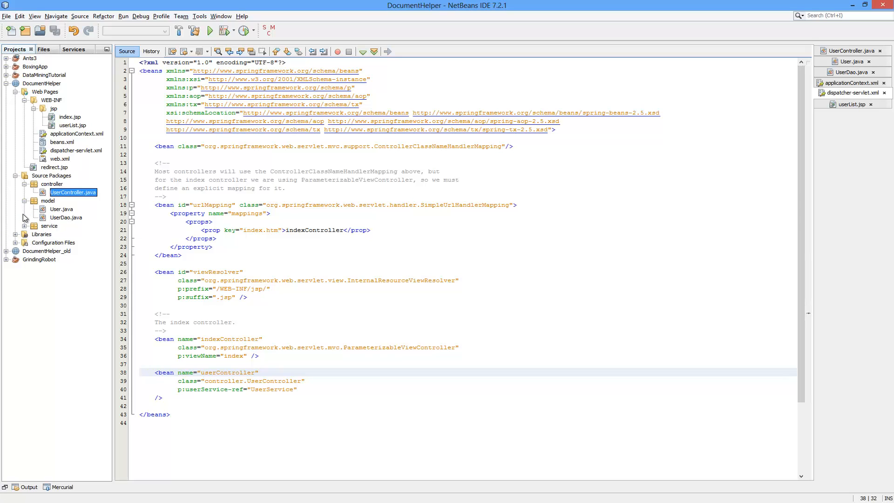
{"action": "left_click", "coordinate": [49, 226]}
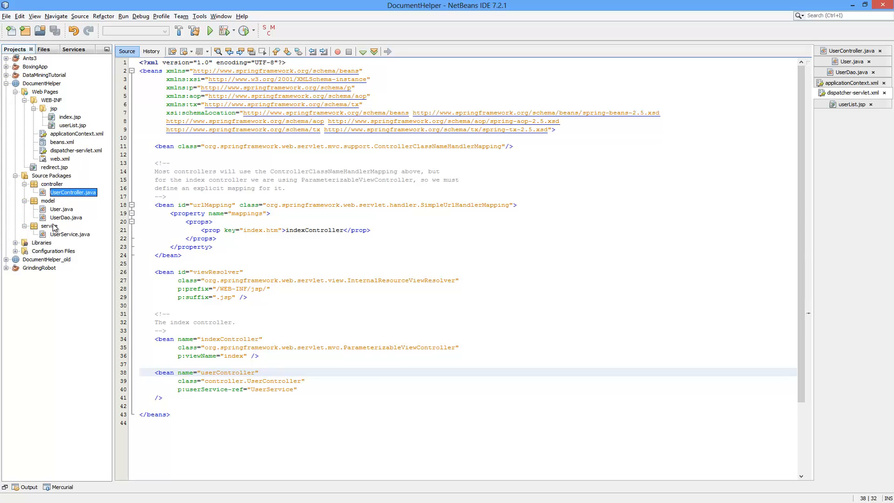
{"action": "mouse_move", "coordinate": [66, 184]}
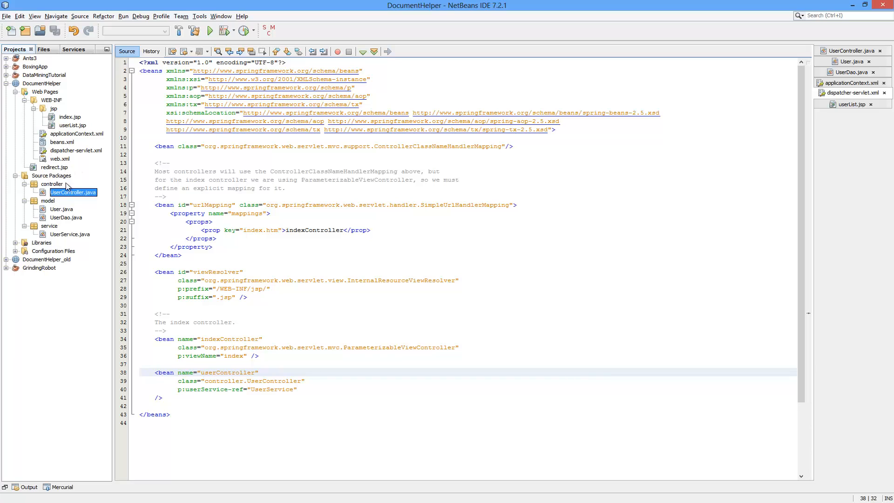
{"action": "mouse_move", "coordinate": [74, 226]}
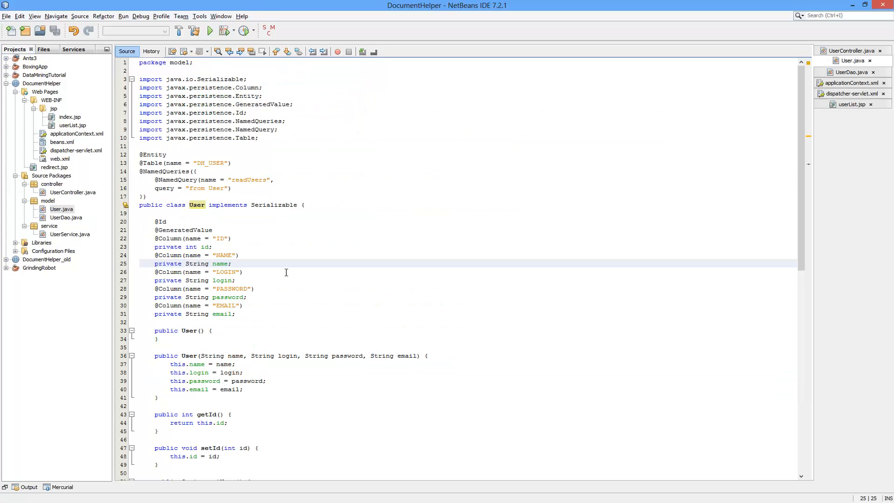
{"action": "mouse_move", "coordinate": [249, 209]}
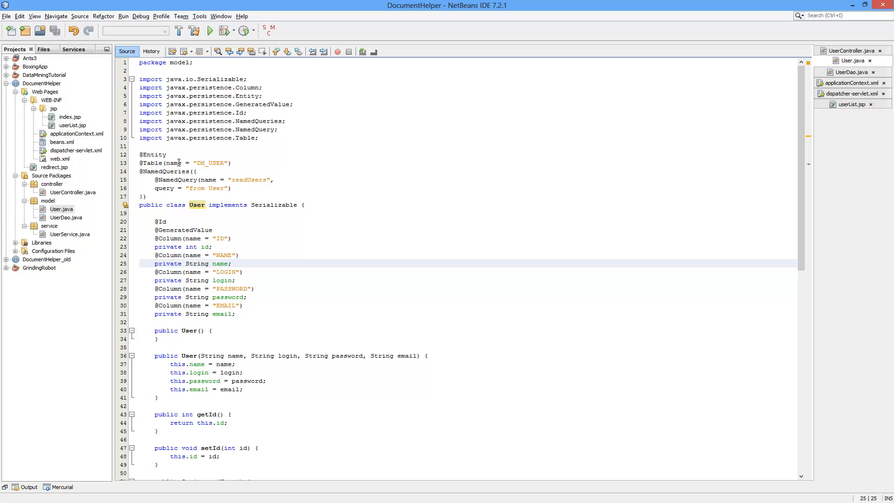
{"action": "left_click", "coordinate": [233, 163]}
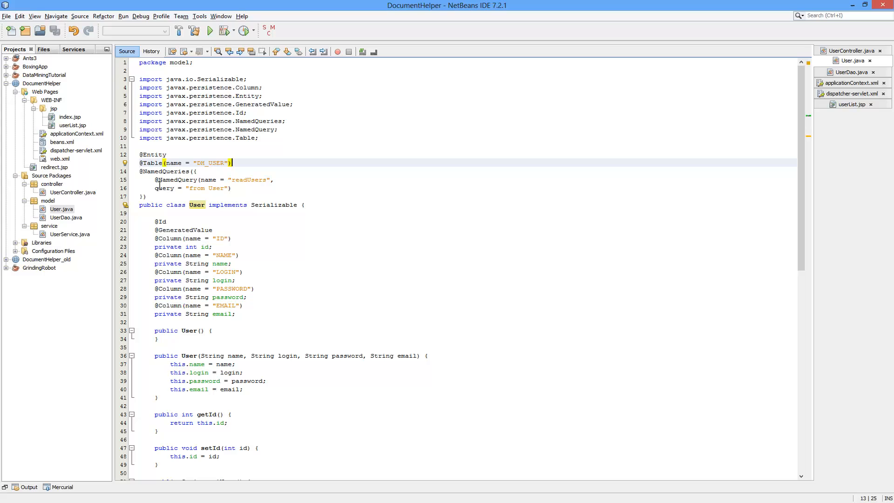
{"action": "mouse_move", "coordinate": [144, 171]}
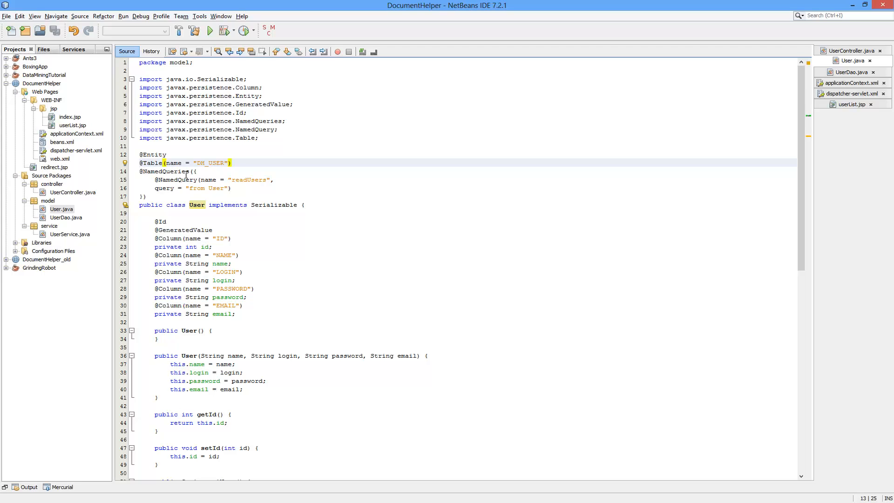
{"action": "scroll", "scroll_direction": "down", "scroll_amount": 3}
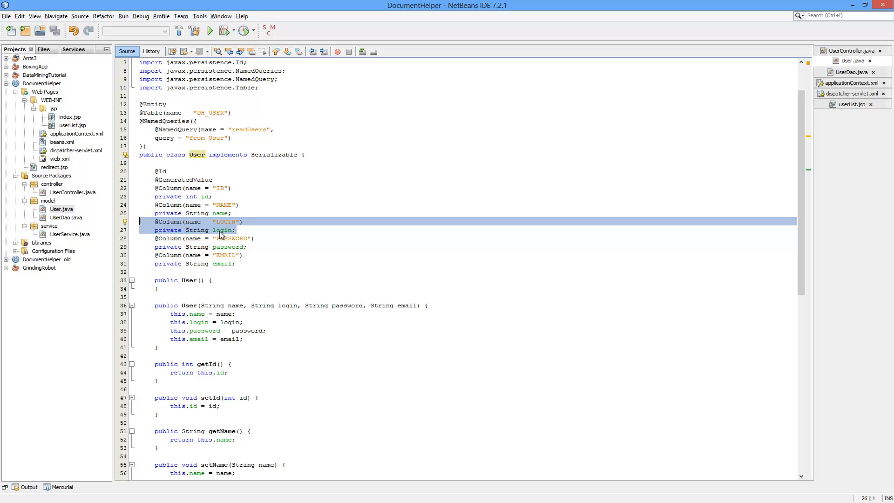
{"action": "left_click", "coordinate": [213, 221]}
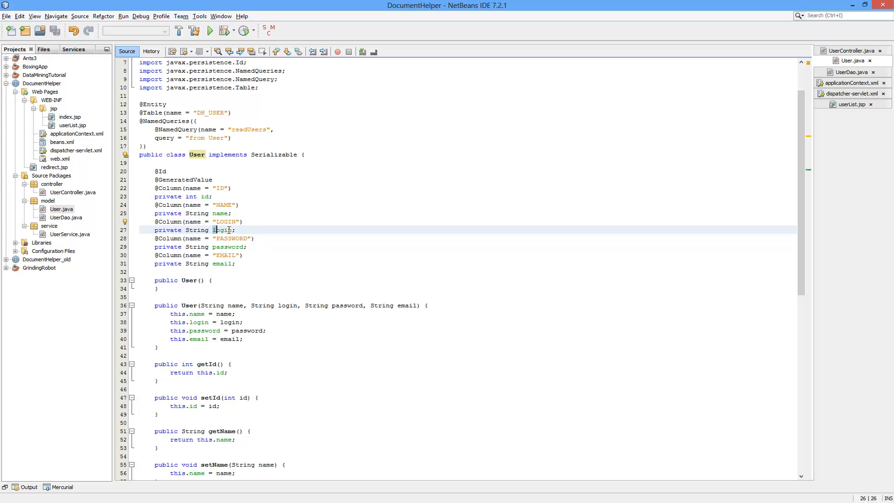
{"action": "left_click", "coordinate": [244, 222]}
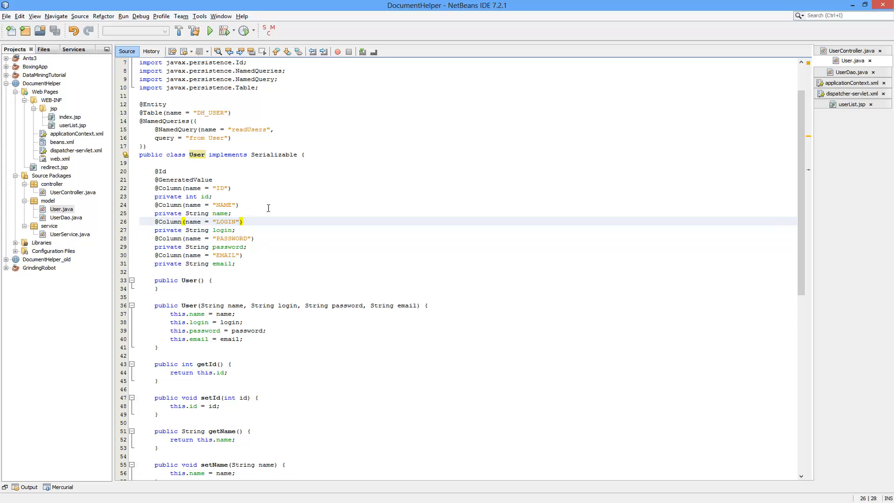
{"action": "scroll", "scroll_direction": "down", "scroll_amount": 3}
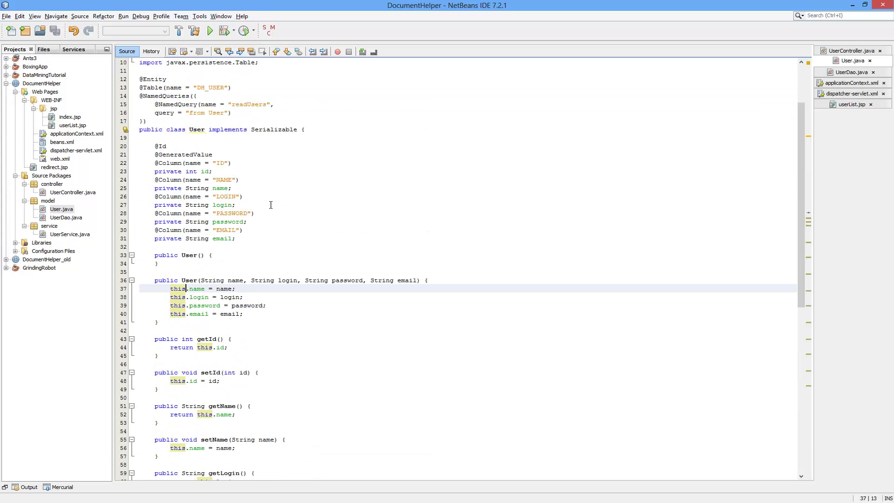
{"action": "scroll", "scroll_direction": "up", "scroll_amount": 3}
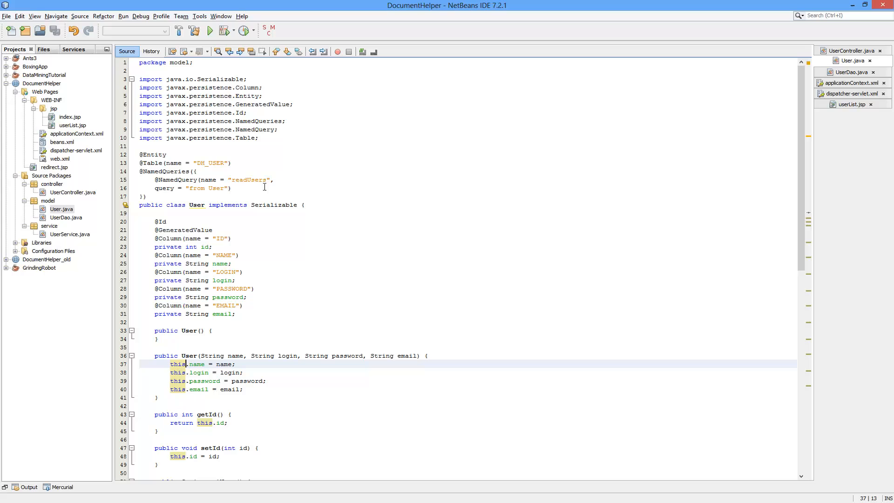
{"action": "mouse_move", "coordinate": [201, 177]}
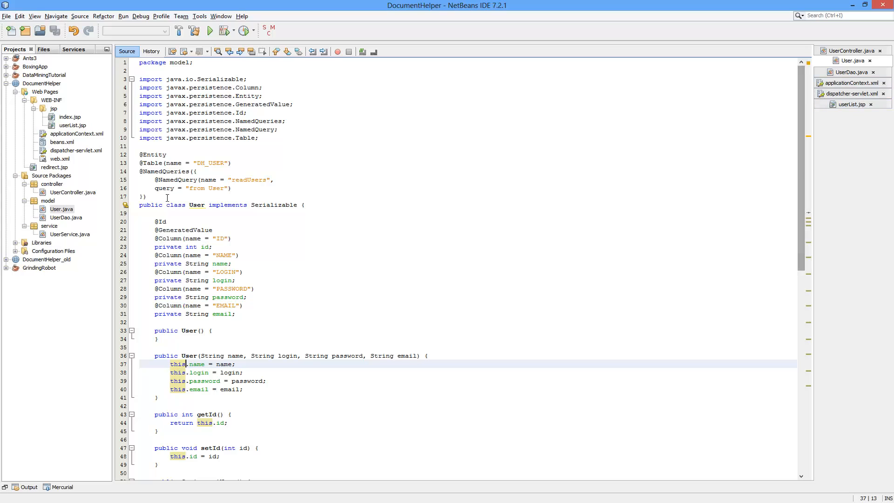
- Switch to UserController.java to show its handleRequest method
{"action": "left_click", "coordinate": [850, 50]}
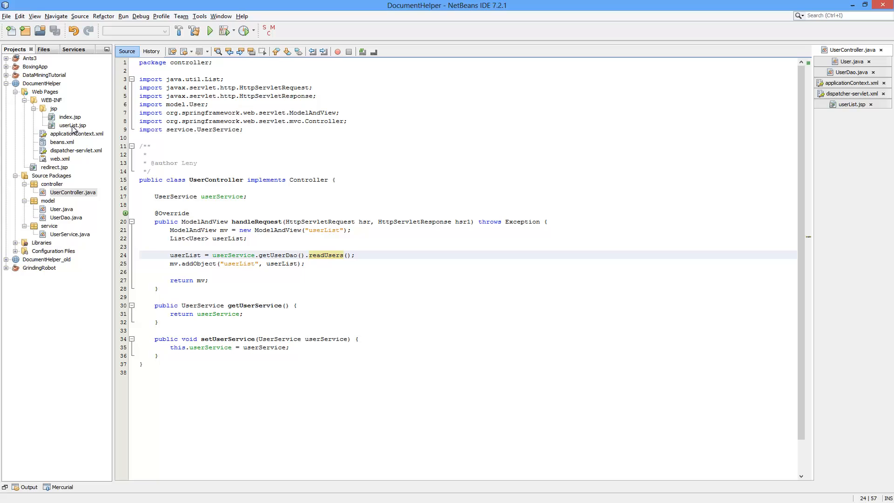
{"action": "mouse_move", "coordinate": [74, 172]}
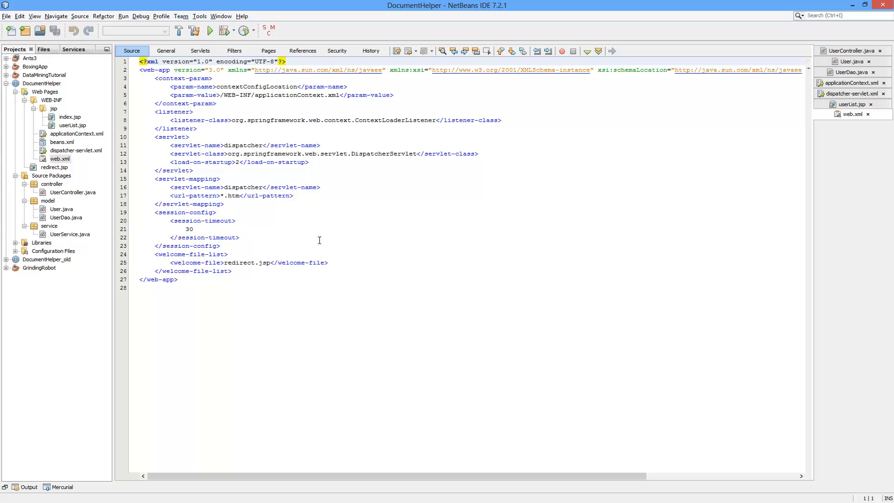
{"action": "mouse_move", "coordinate": [228, 266]}
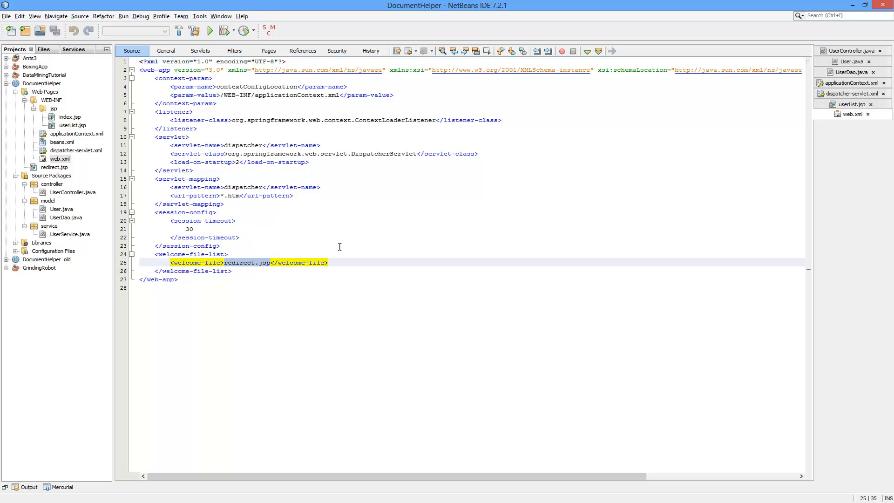
- Open redirect.jsp, the welcome file that redirects to index.htm
{"action": "left_click", "coordinate": [851, 125]}
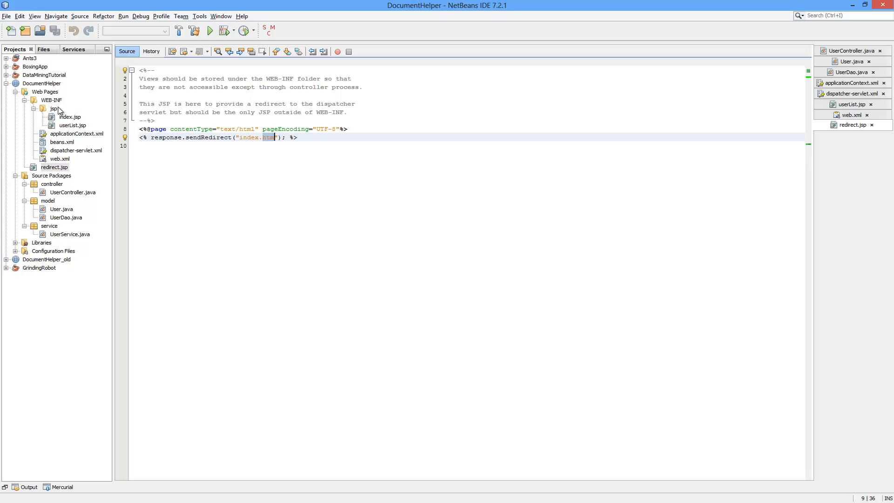
{"action": "mouse_move", "coordinate": [55, 110]}
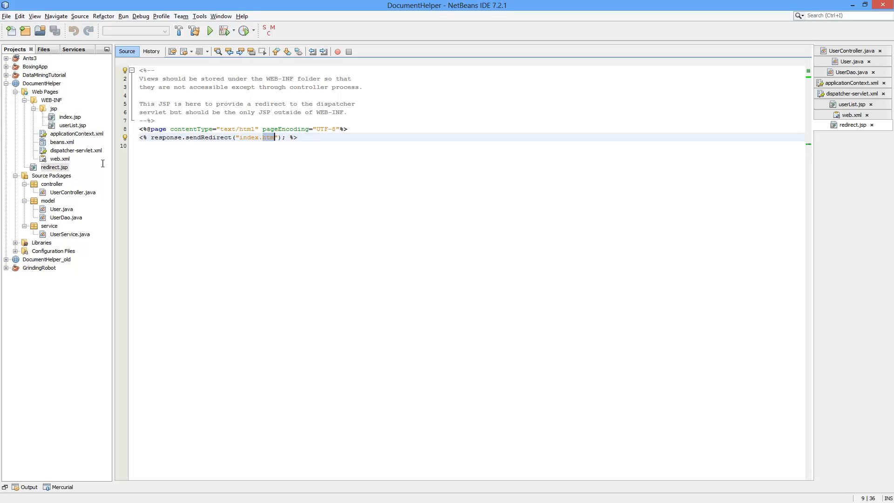
- Check the sendRedirect line and index.jsp's User List link, then open userList.jsp
{"action": "left_click", "coordinate": [54, 167]}
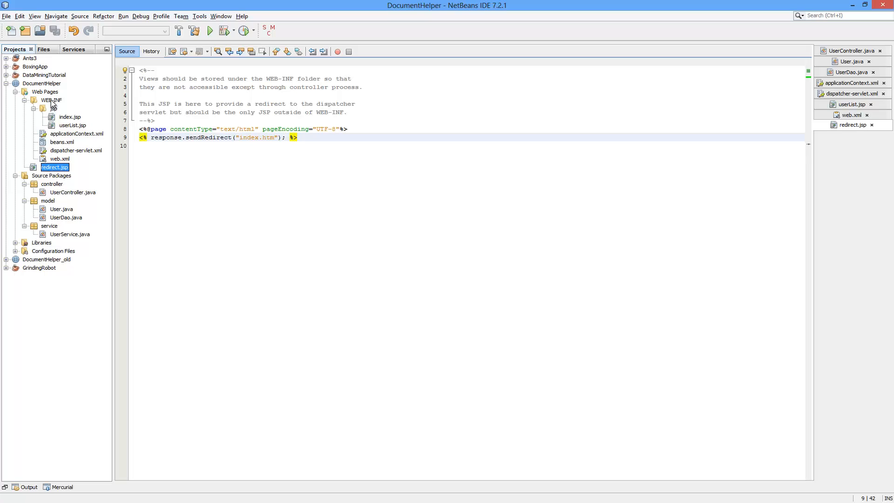
{"action": "mouse_move", "coordinate": [54, 111]}
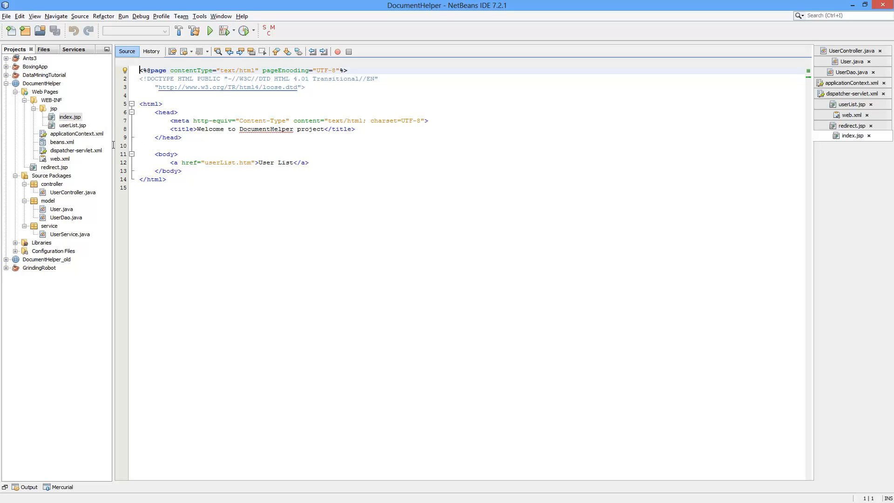
{"action": "mouse_move", "coordinate": [340, 172]}
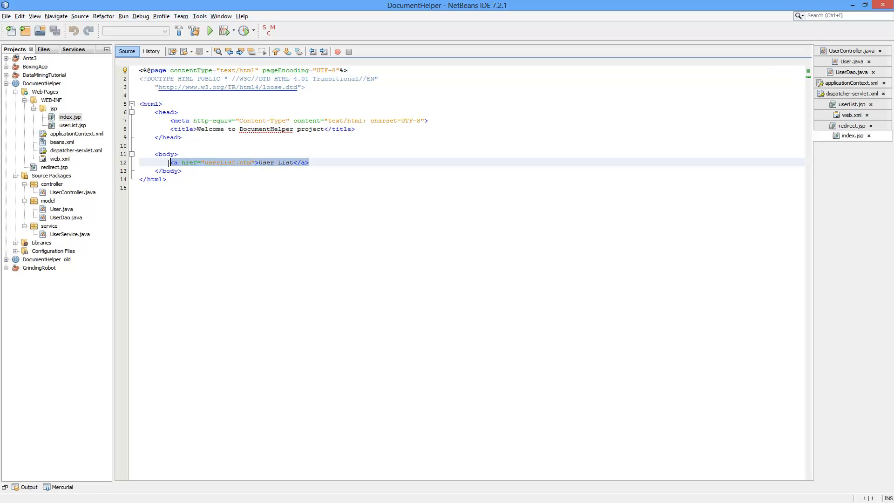
{"action": "left_click", "coordinate": [73, 124]}
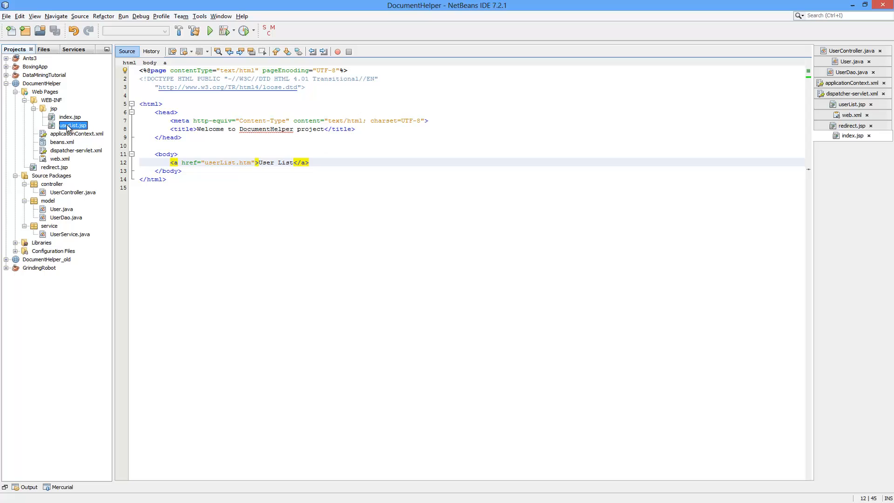
{"action": "double_click", "coordinate": [72, 125]}
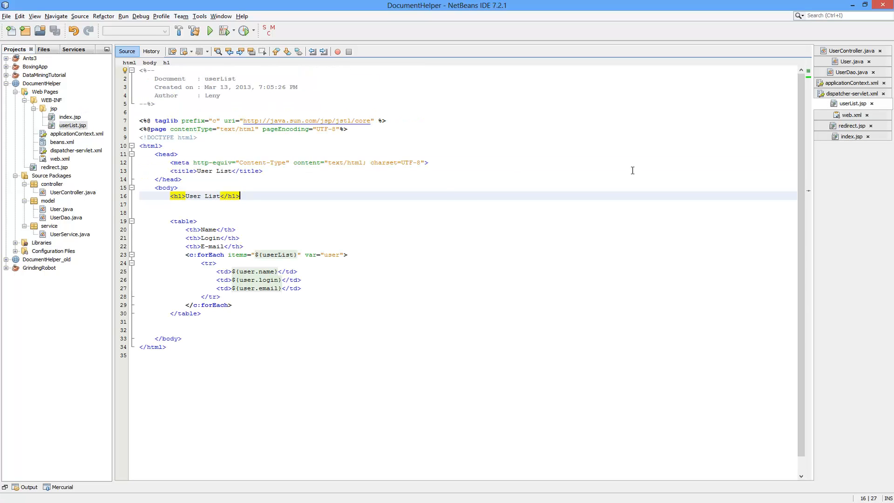
{"action": "mouse_move", "coordinate": [755, 130]}
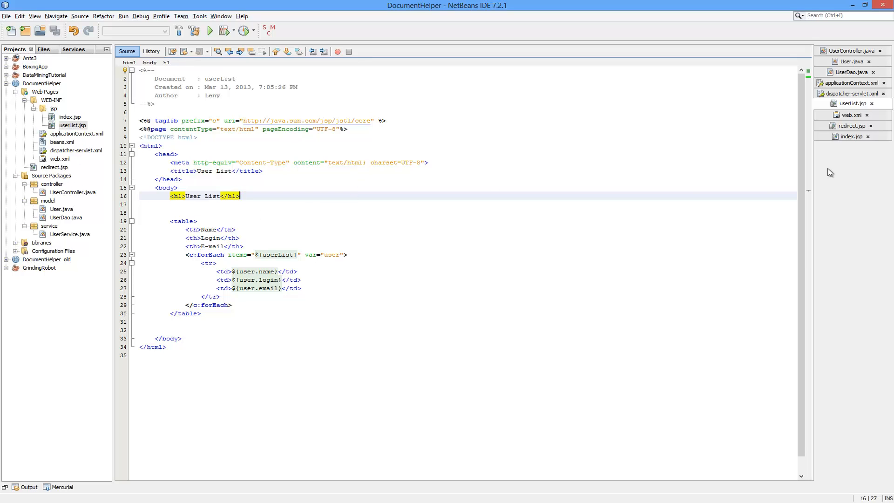
- Revisit web.xml and dispatcher-servlet.xml, select userList.jsp, then return to UserController.java
{"action": "left_click", "coordinate": [850, 114]}
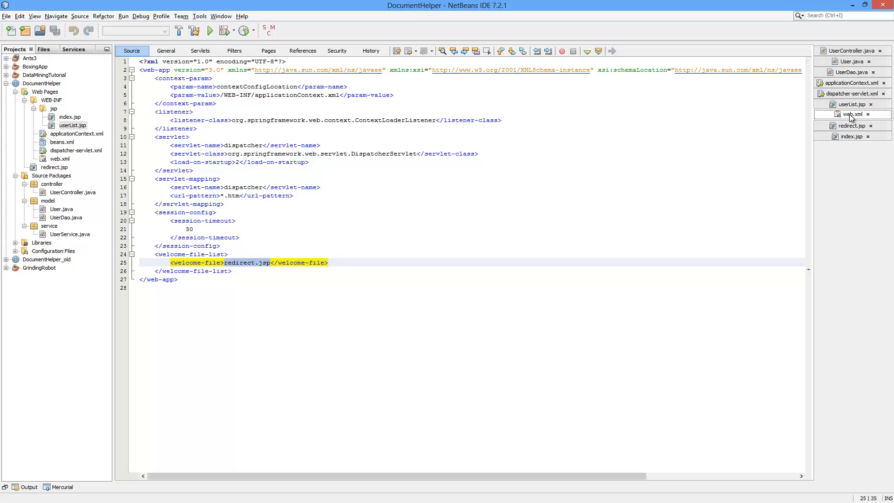
{"action": "left_click", "coordinate": [850, 93]}
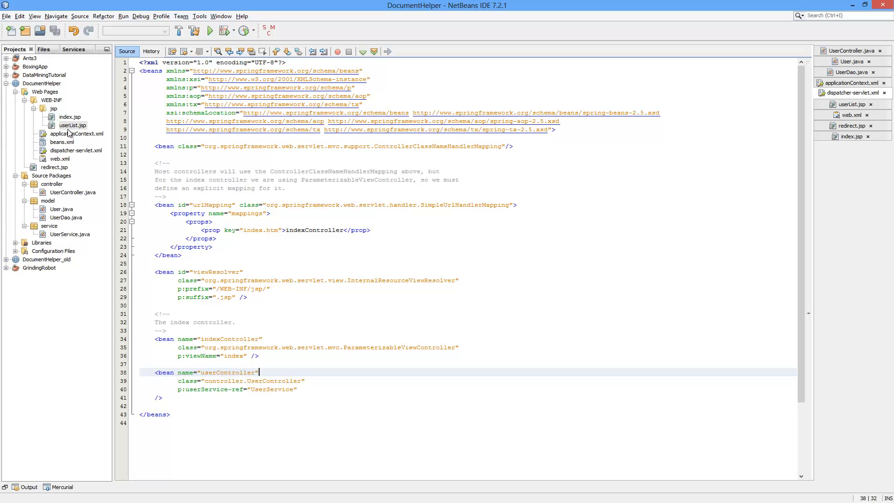
{"action": "left_click", "coordinate": [72, 125]}
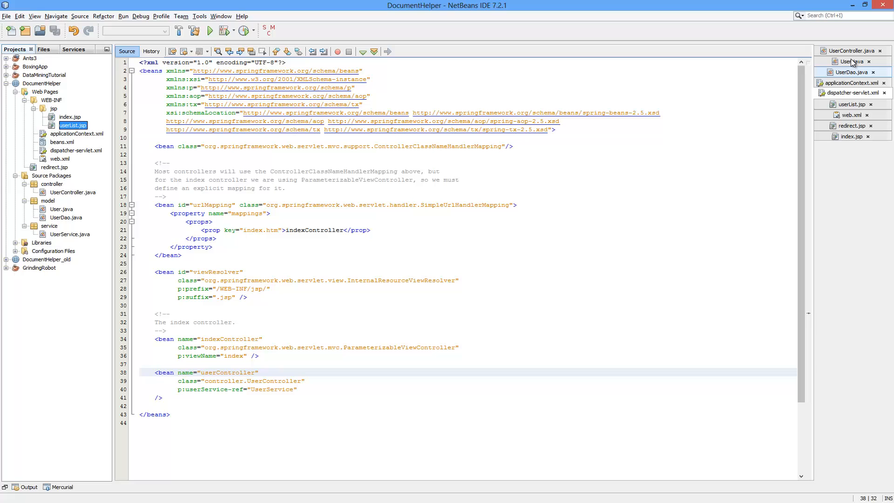
{"action": "left_click", "coordinate": [851, 50]}
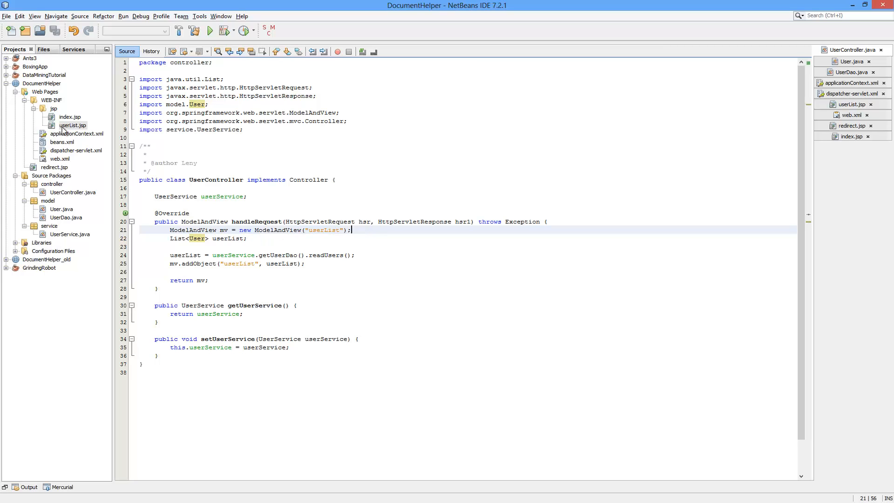
{"action": "mouse_move", "coordinate": [188, 250]}
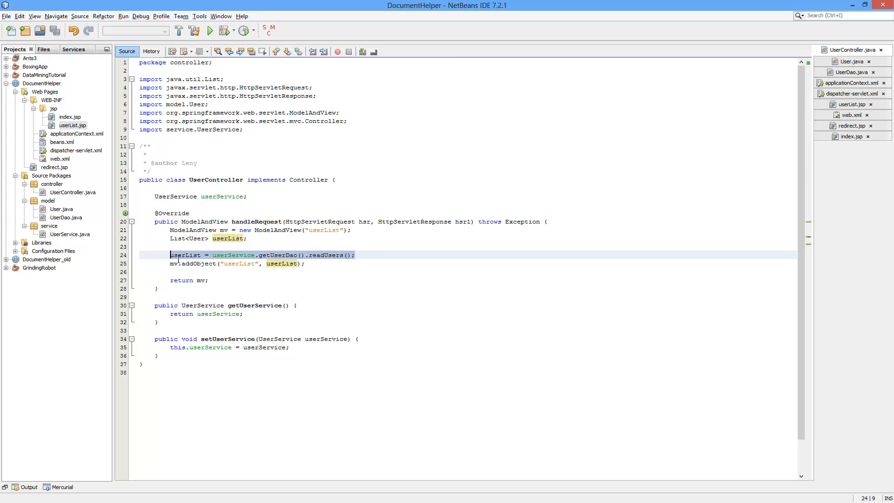
{"action": "mouse_move", "coordinate": [234, 254]}
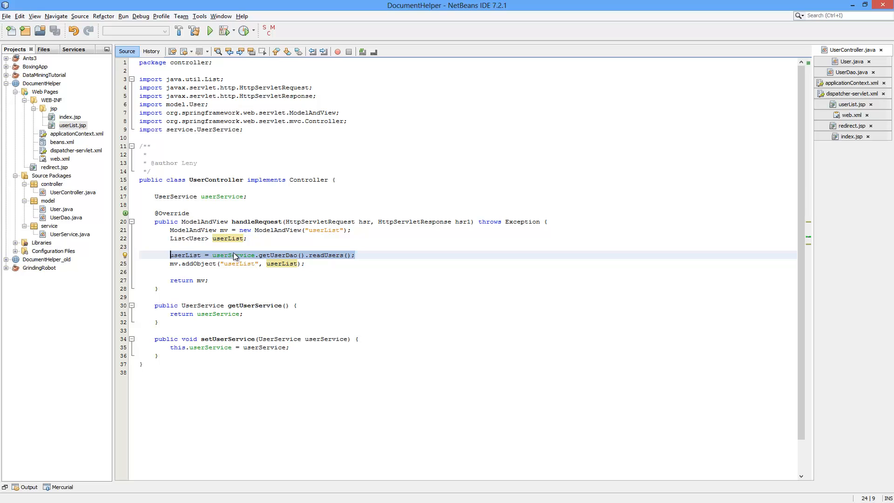
- Highlight the controller's userService occurrences, then open UserDao.java from the model package
{"action": "left_click", "coordinate": [233, 254]}
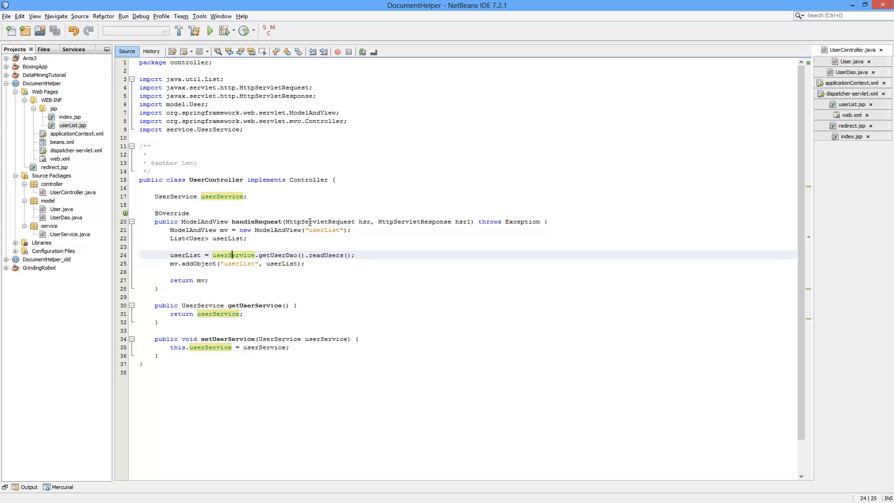
{"action": "left_click", "coordinate": [61, 209]}
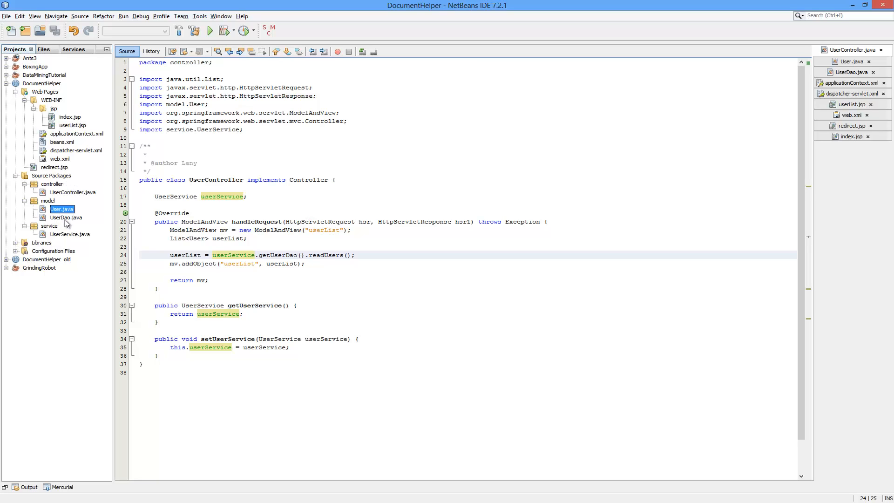
{"action": "left_click", "coordinate": [67, 217]}
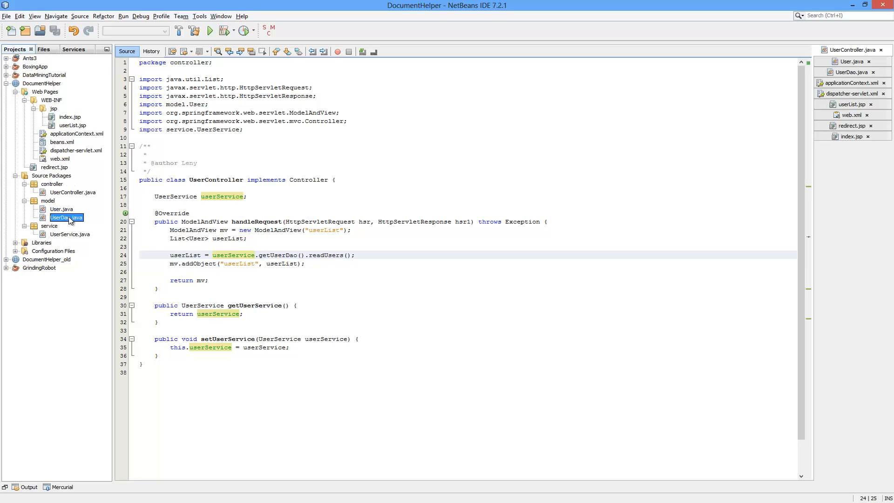
{"action": "double_click", "coordinate": [66, 218]}
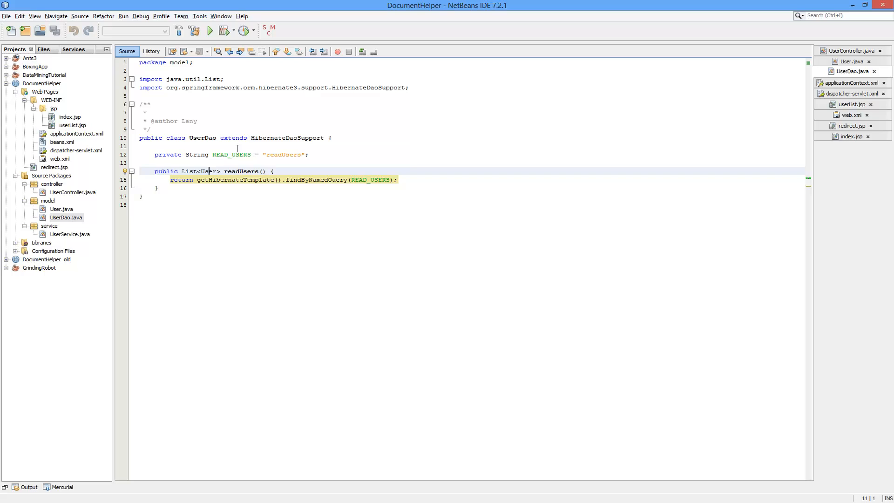
- View UserService.java's UserDao getter and setter, then return to UserController.java
{"action": "left_click", "coordinate": [61, 209]}
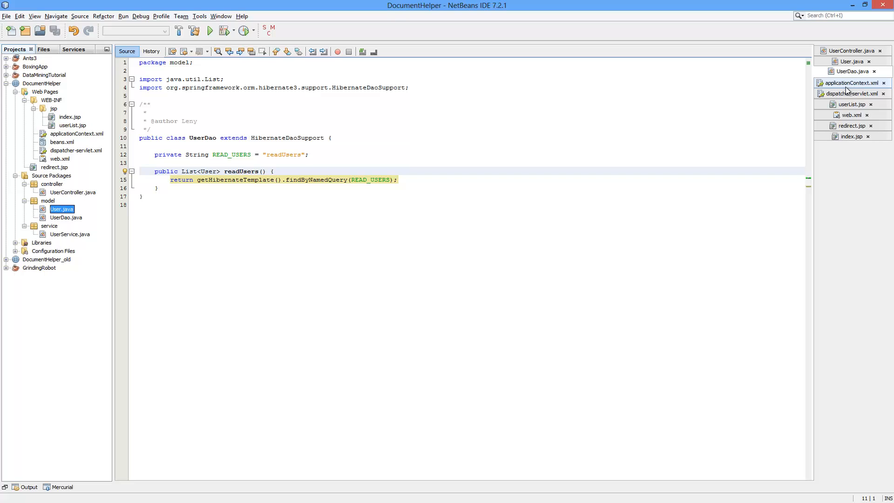
{"action": "left_click", "coordinate": [850, 50]}
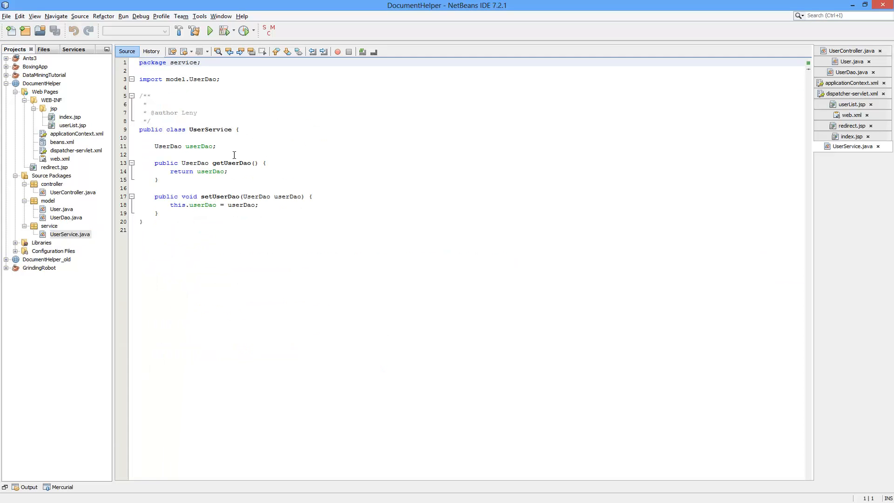
{"action": "mouse_move", "coordinate": [299, 156]}
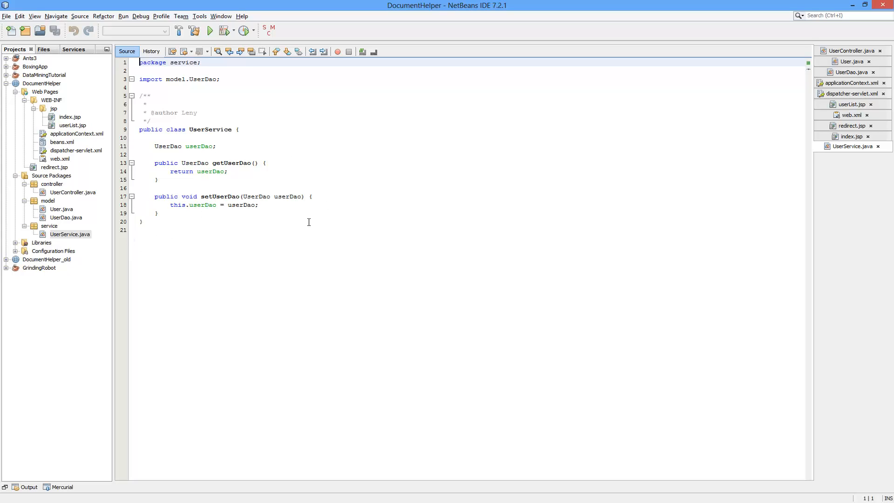
{"action": "mouse_move", "coordinate": [304, 158]}
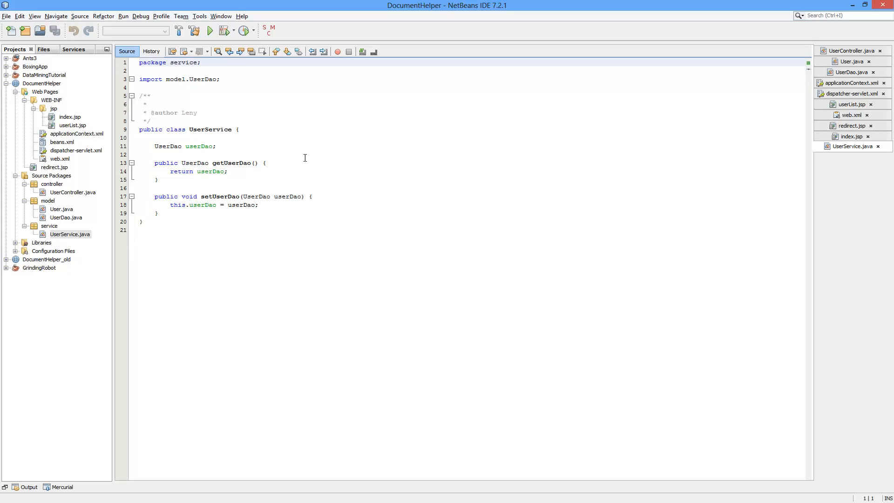
{"action": "mouse_move", "coordinate": [849, 83]}
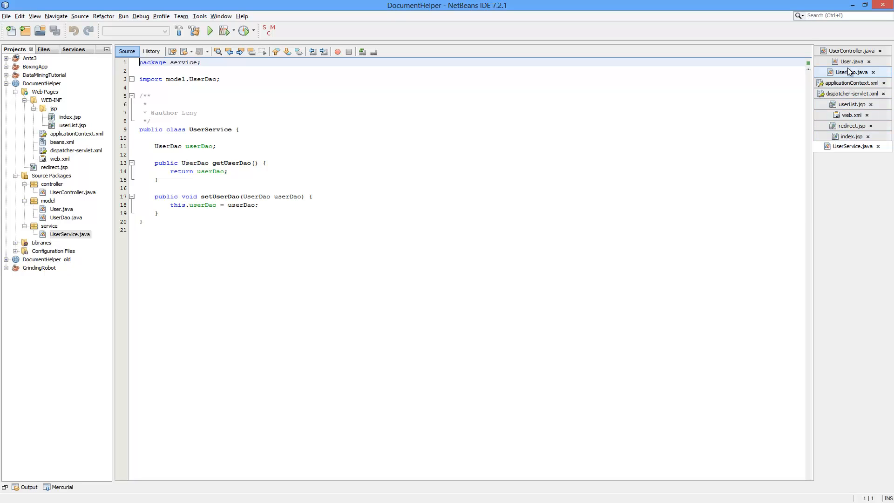
{"action": "left_click", "coordinate": [850, 50]}
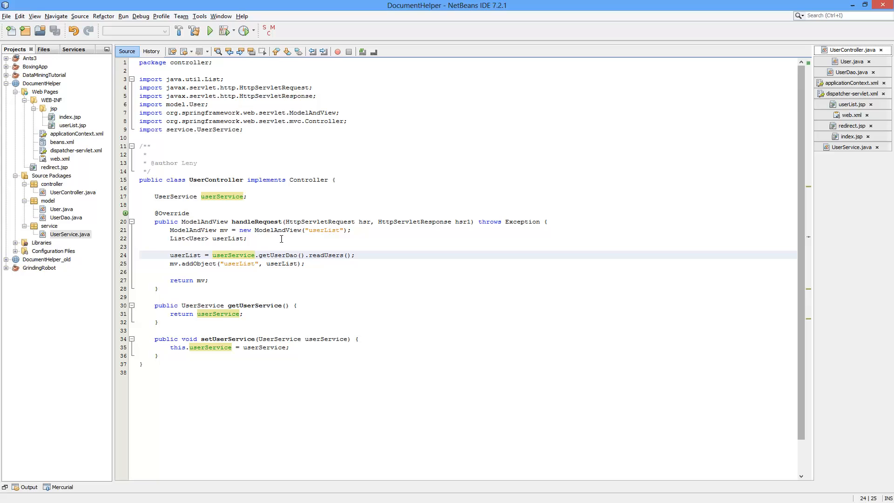
- Highlight the userService.getUserDao().readUsers() call in handleRequest
{"action": "double_click", "coordinate": [272, 254]}
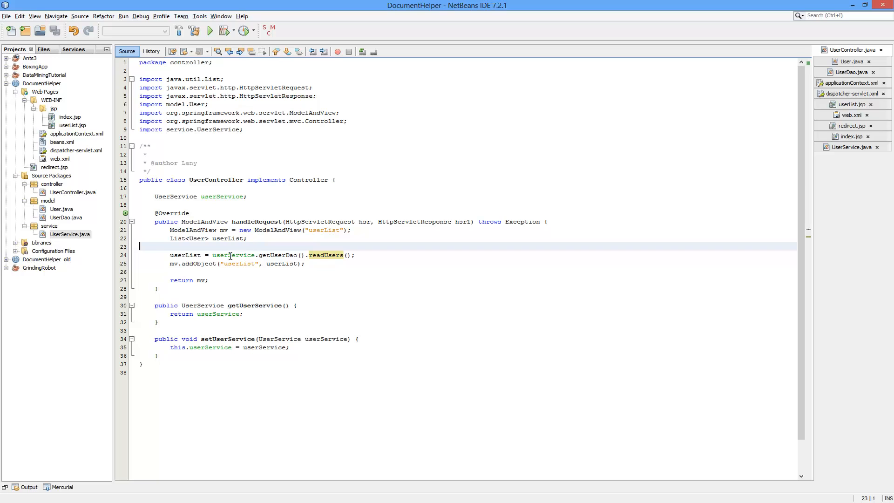
{"action": "mouse_move", "coordinate": [605, 102]}
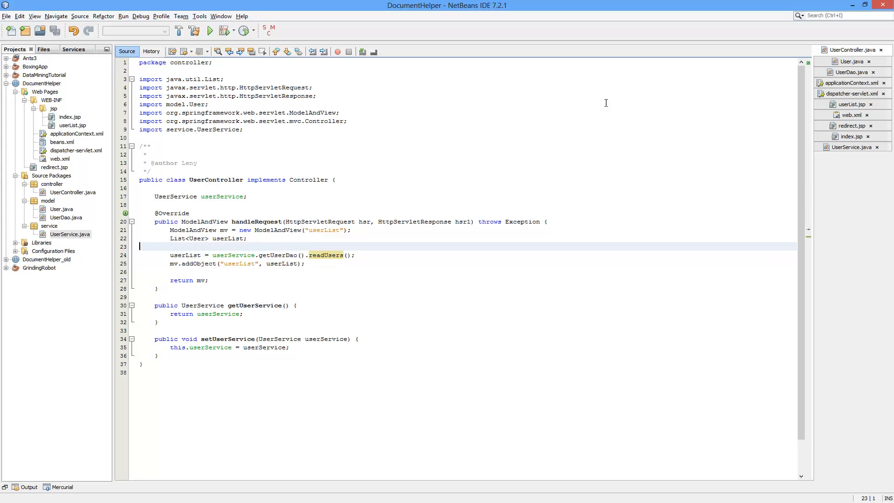
{"action": "mouse_move", "coordinate": [223, 247]}
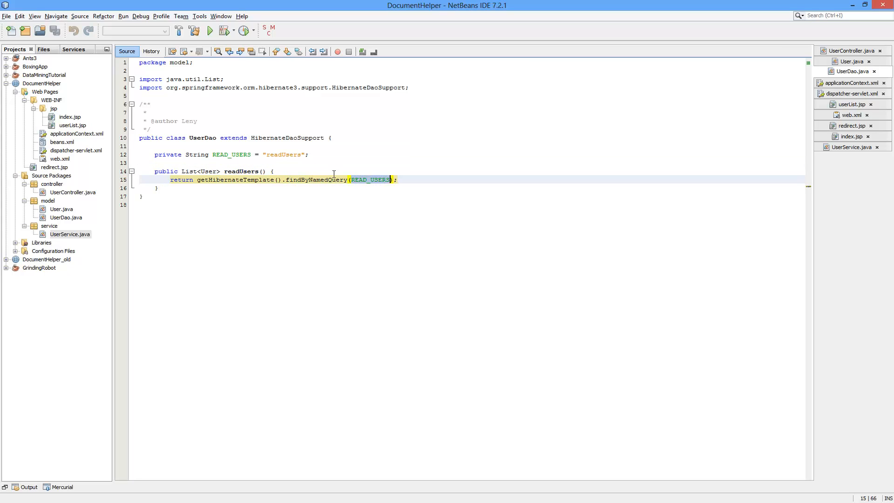
- Trace the READ_USERS constant to User.java's readUsers named query and the end of its block
{"action": "left_click", "coordinate": [284, 154]}
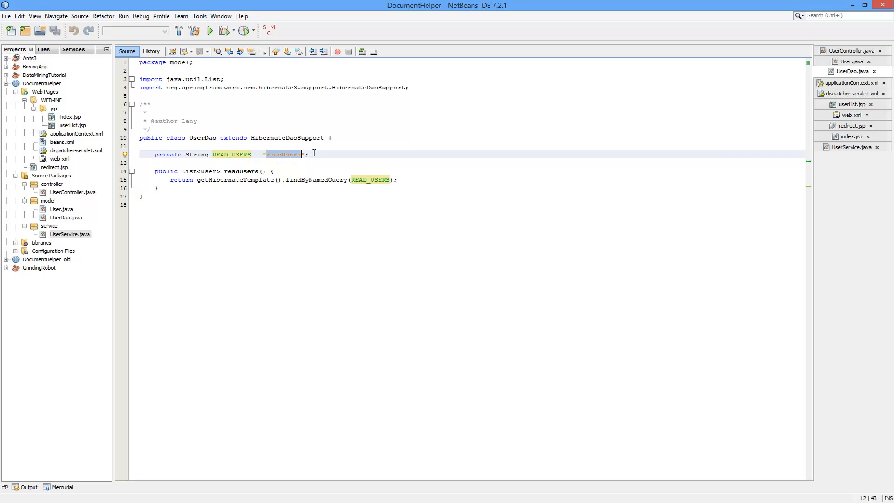
{"action": "mouse_move", "coordinate": [208, 172]}
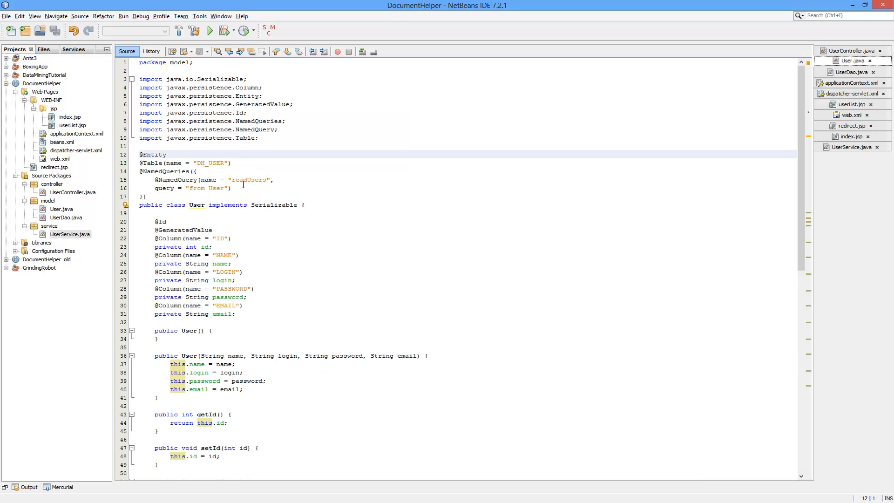
{"action": "double_click", "coordinate": [249, 179]}
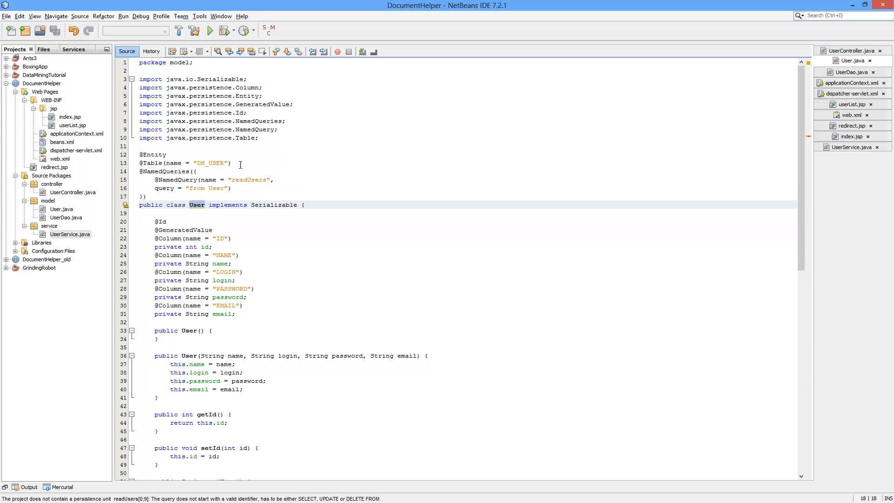
{"action": "left_click", "coordinate": [166, 163]}
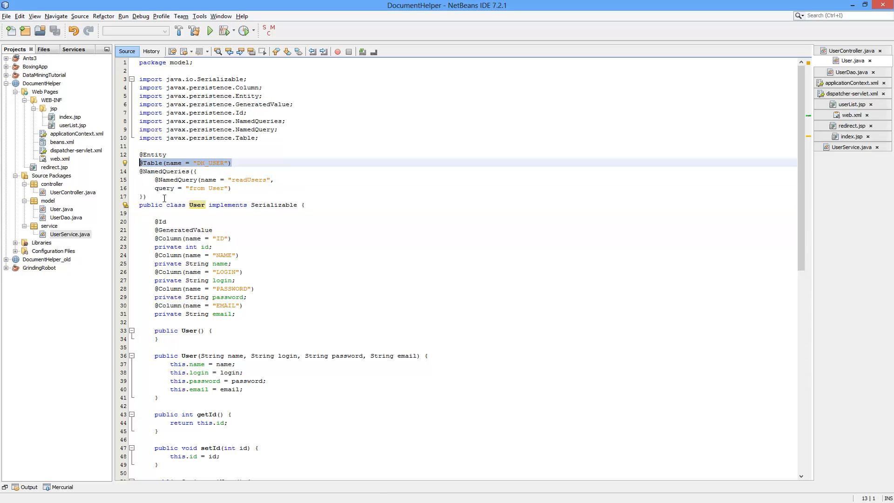
{"action": "left_click", "coordinate": [142, 196]}
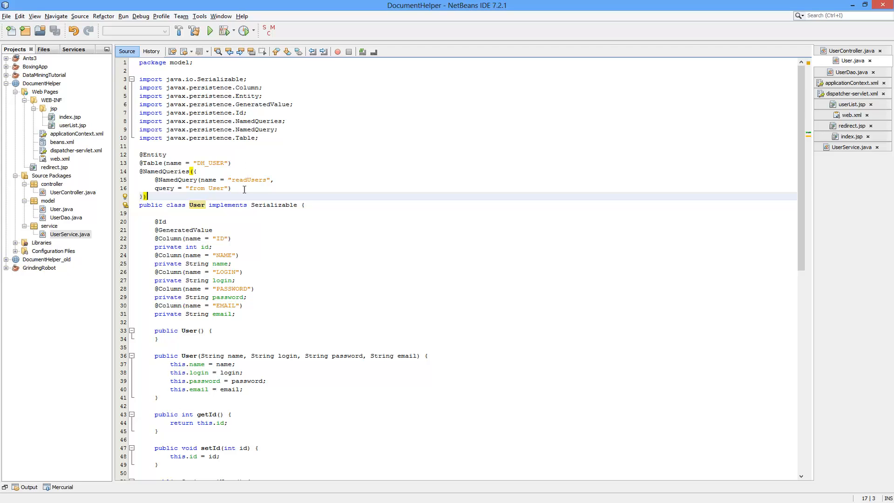
{"action": "mouse_move", "coordinate": [281, 170]}
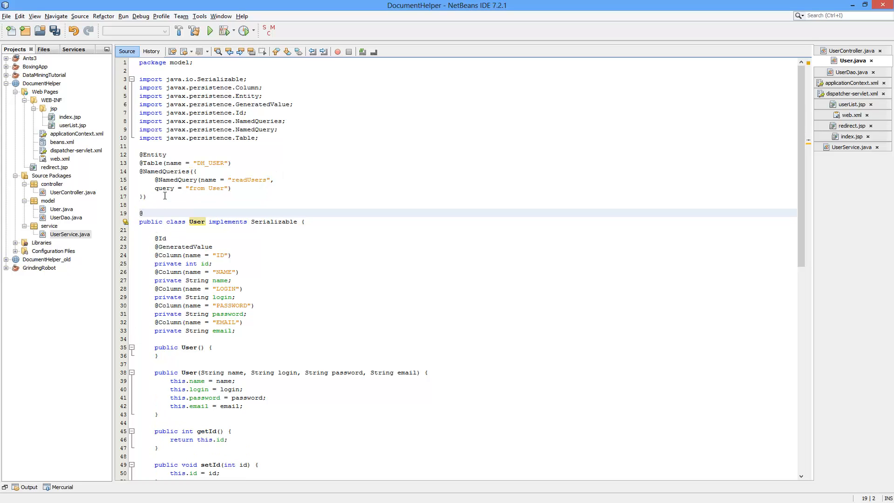
{"action": "type", "text": "@NamedNative"}
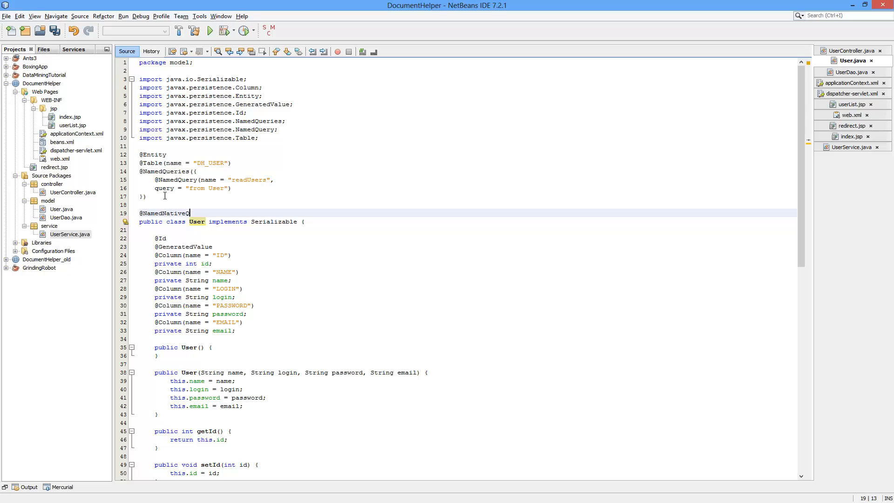
{"action": "type", "text": "Query"}
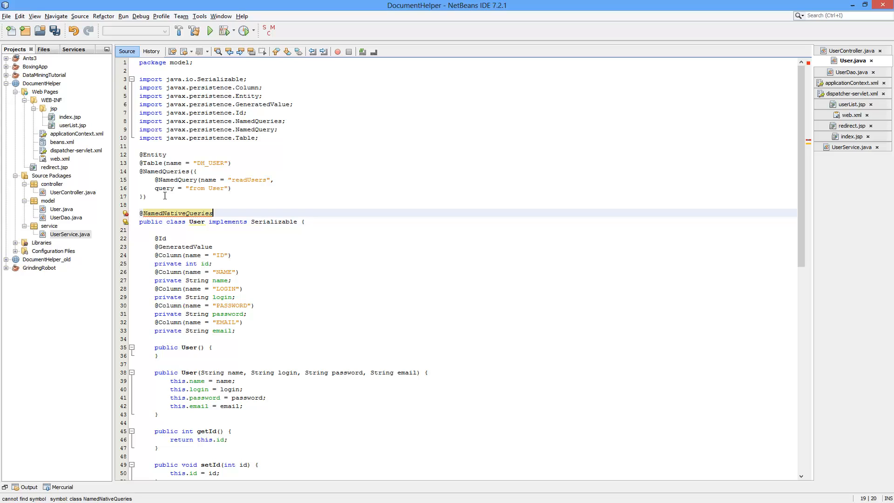
{"action": "mouse_move", "coordinate": [223, 178]}
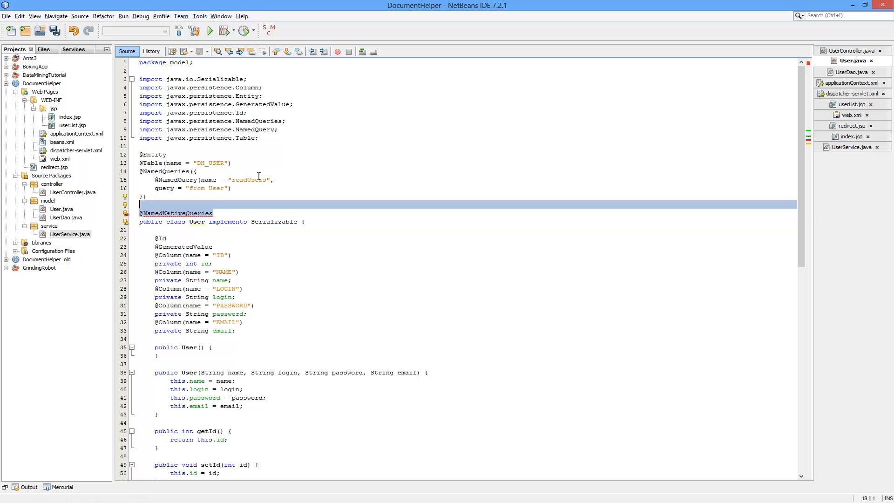
{"action": "key", "text": "Delete"}
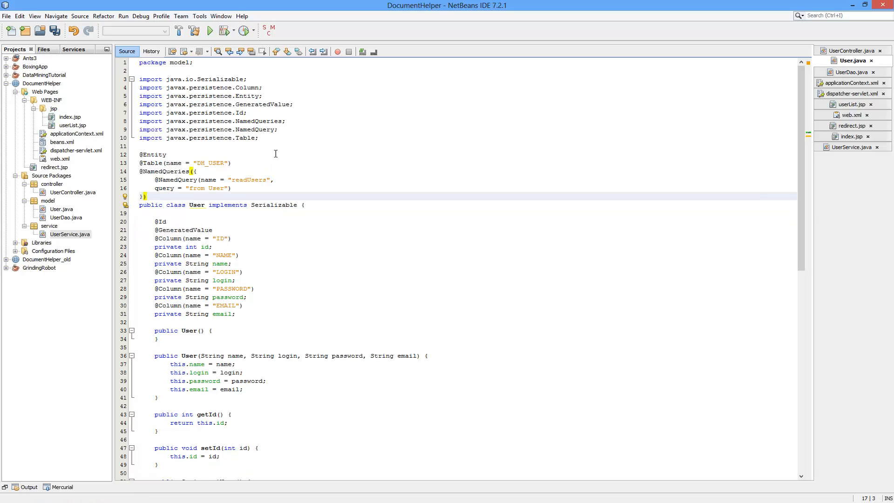
{"action": "key", "text": "ctrl+s"}
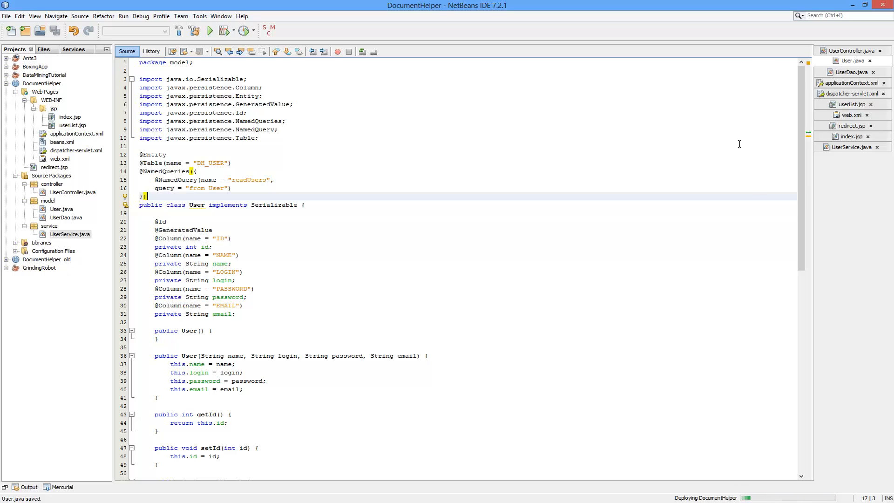
{"action": "mouse_move", "coordinate": [848, 83]}
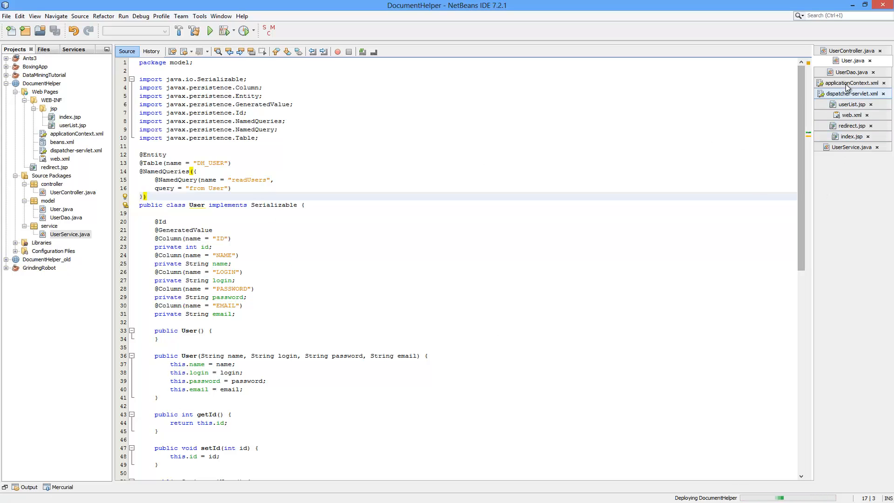
- Revisit UserController.java at the user-list line, then return to userList.jsp
{"action": "left_click", "coordinate": [849, 51]}
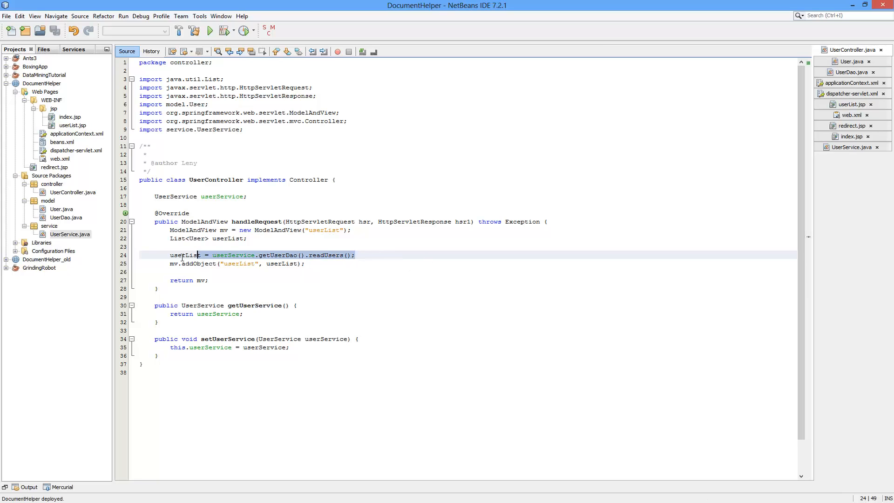
{"action": "left_click", "coordinate": [306, 263]}
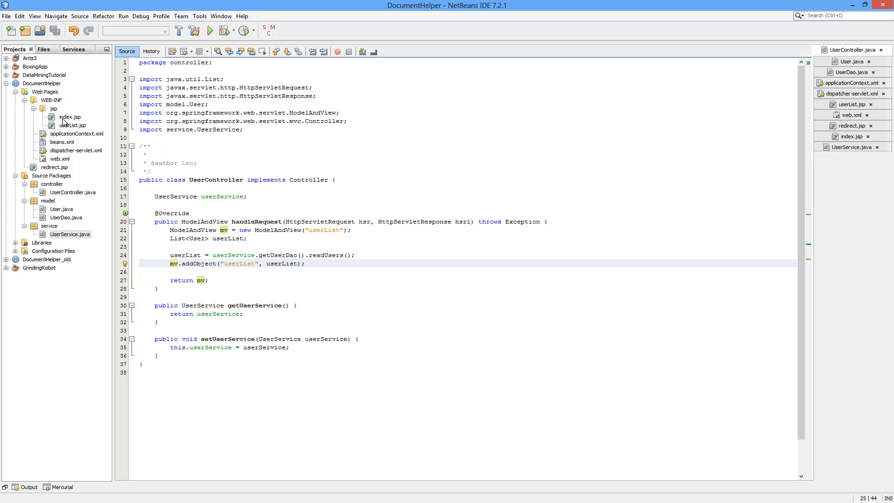
{"action": "left_click", "coordinate": [850, 104]}
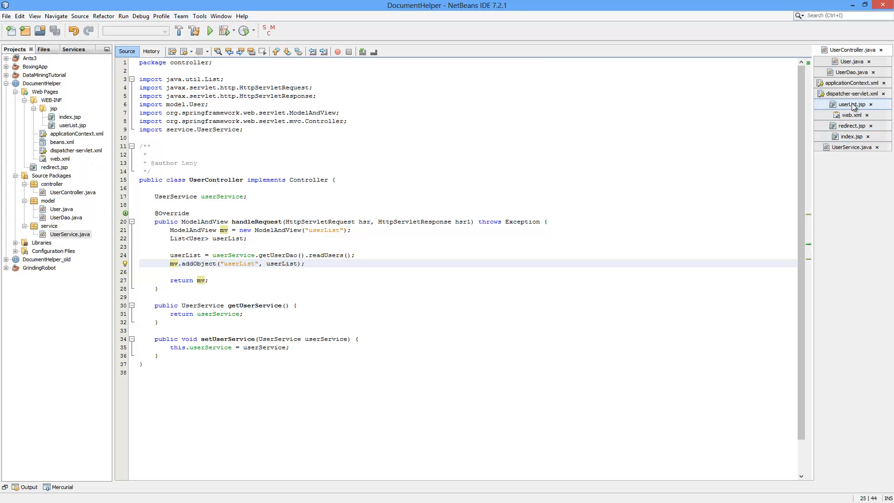
{"action": "left_click", "coordinate": [849, 103]}
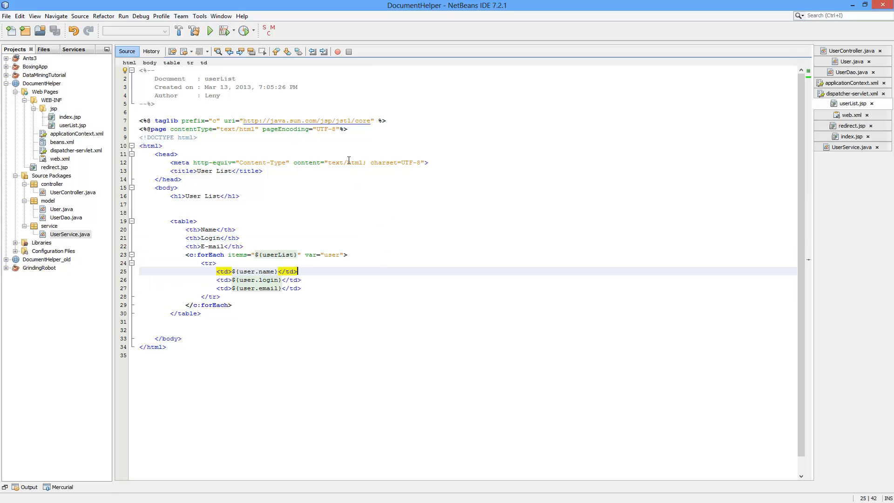
{"action": "mouse_move", "coordinate": [358, 152]}
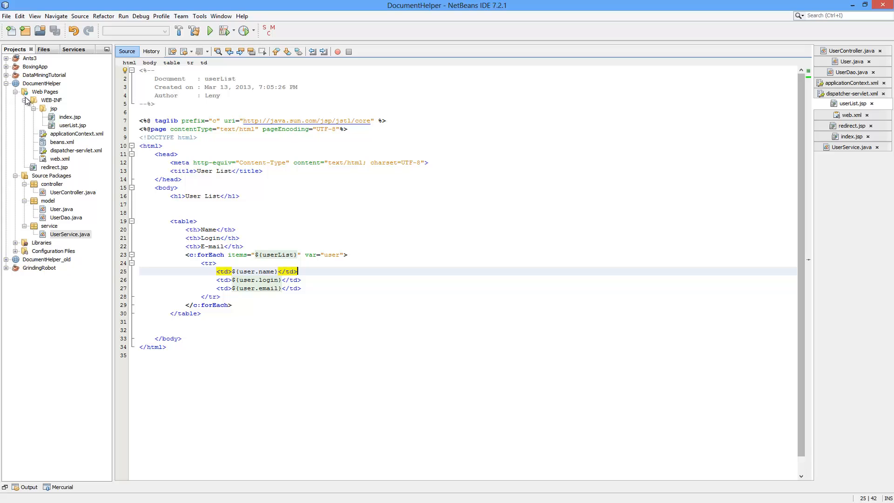
- Review DocumentHelper's compile libraries in Project Properties, including the aopalliance jar
{"action": "right_click", "coordinate": [42, 83]}
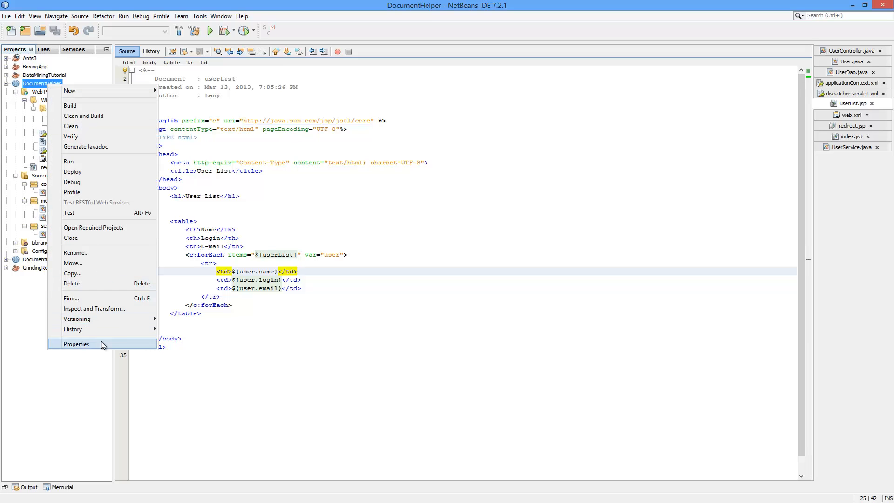
{"action": "left_click", "coordinate": [76, 343]}
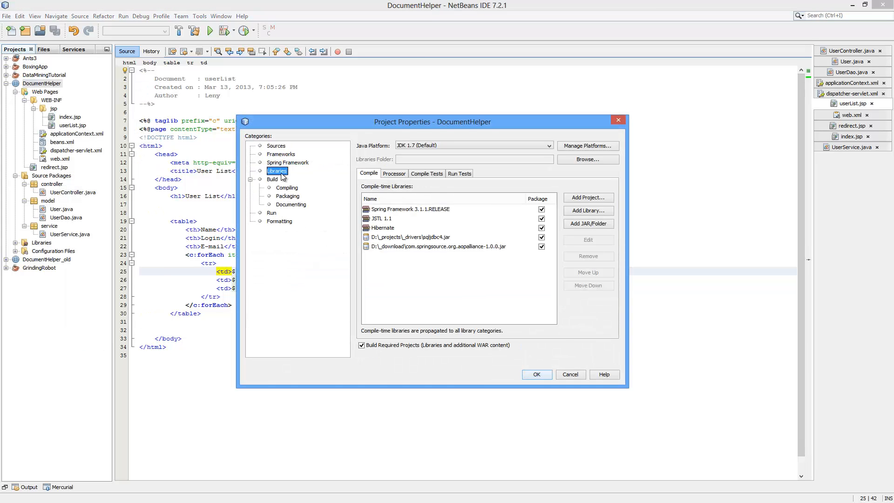
{"action": "mouse_move", "coordinate": [450, 273]}
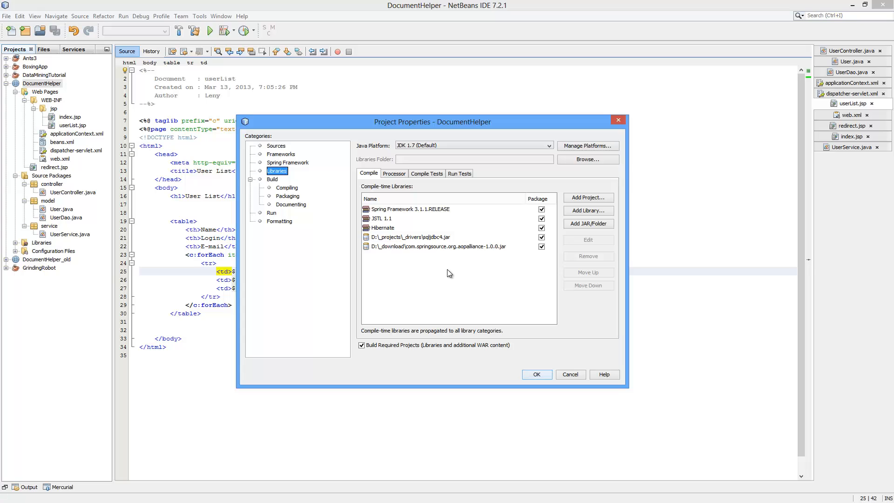
{"action": "mouse_move", "coordinate": [449, 259]}
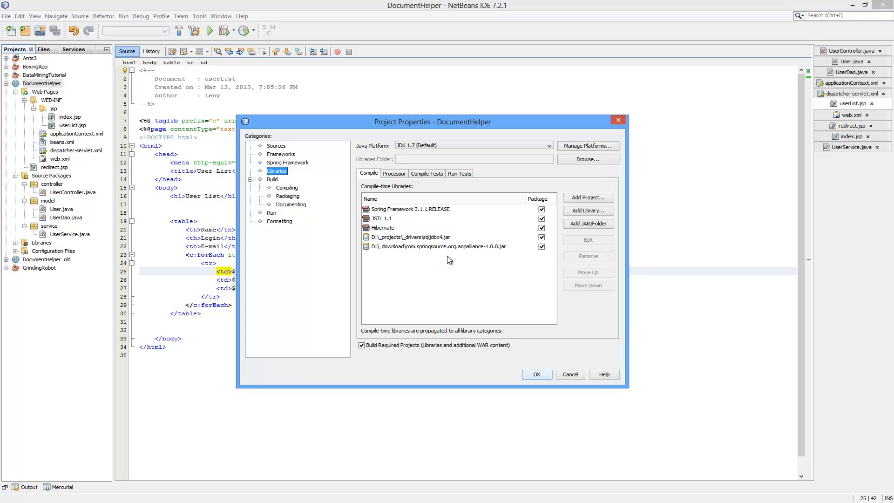
{"action": "mouse_move", "coordinate": [477, 252]}
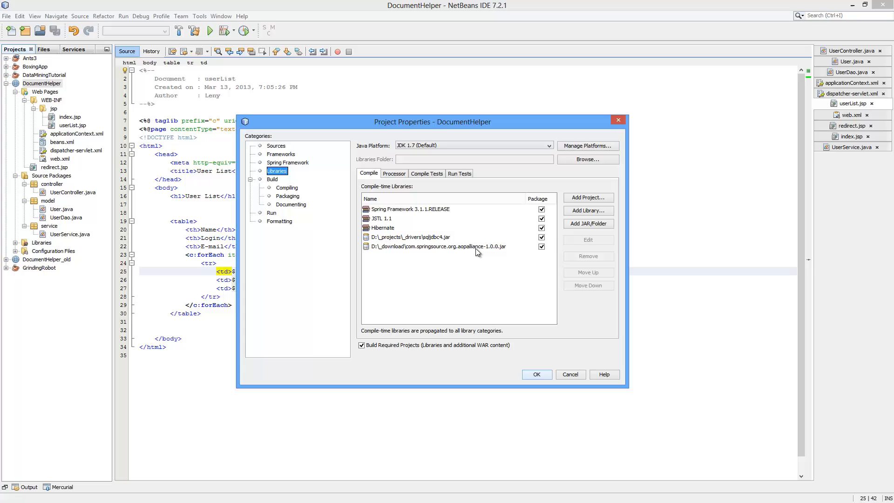
{"action": "left_click", "coordinate": [434, 246]}
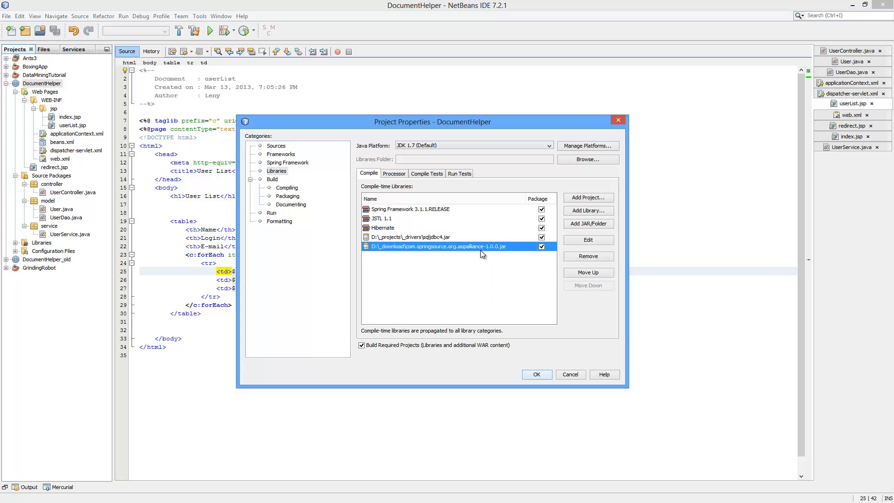
{"action": "mouse_move", "coordinate": [481, 259]}
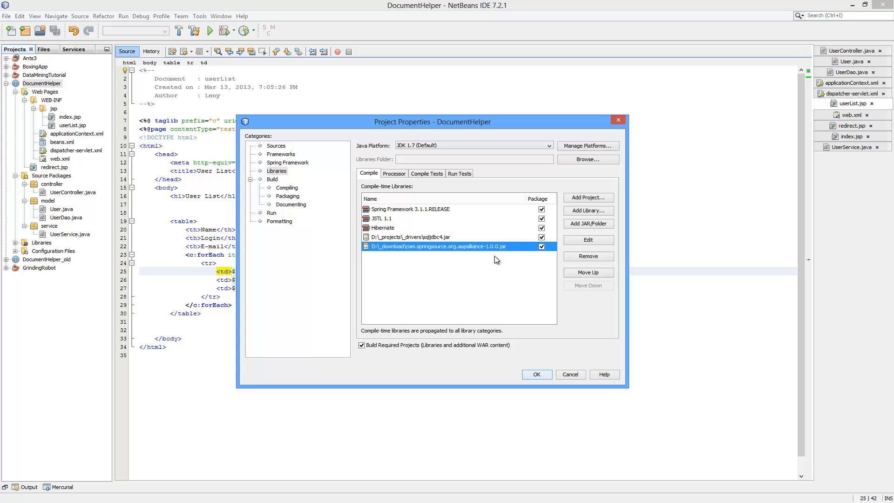
{"action": "mouse_move", "coordinate": [467, 275]}
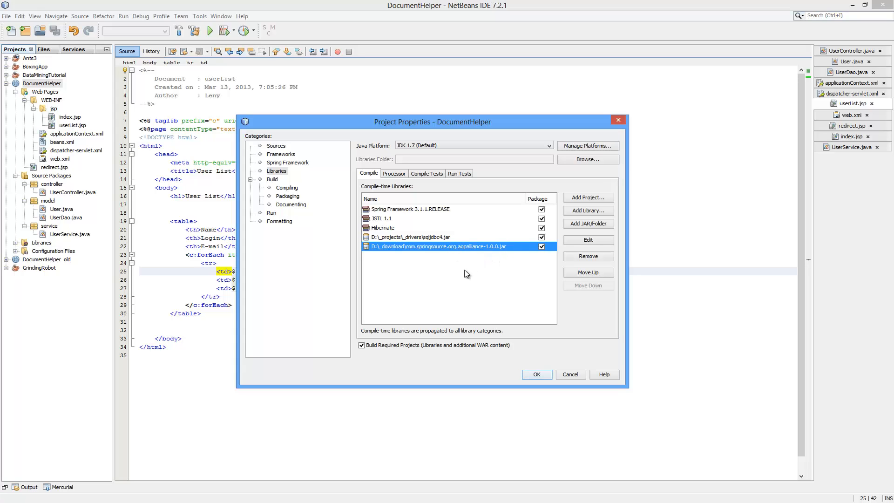
{"action": "mouse_move", "coordinate": [455, 277]}
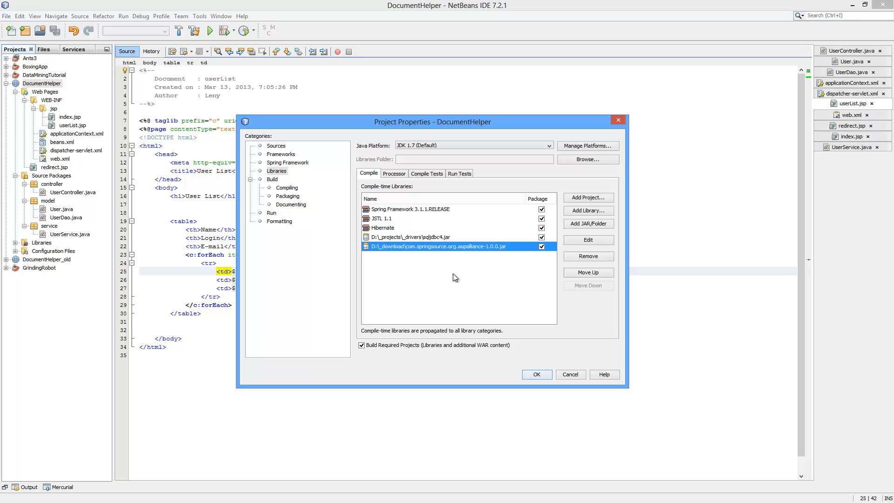
{"action": "mouse_move", "coordinate": [467, 268]}
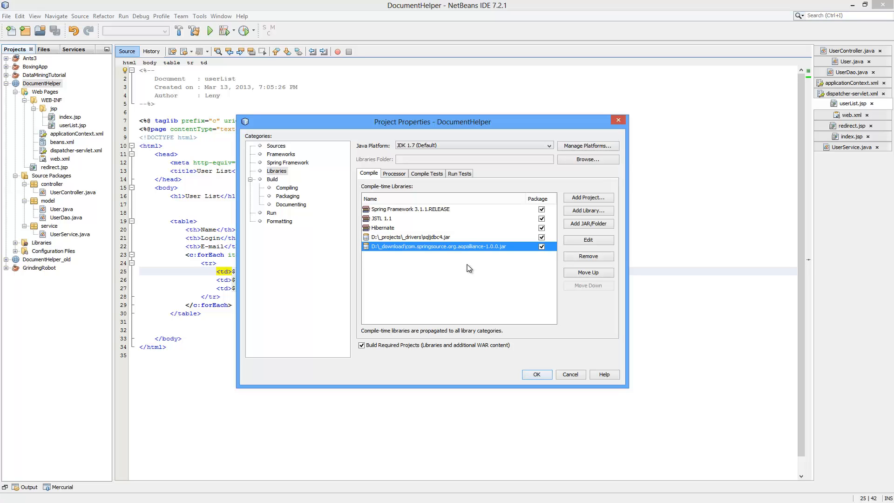
{"action": "mouse_move", "coordinate": [462, 278]}
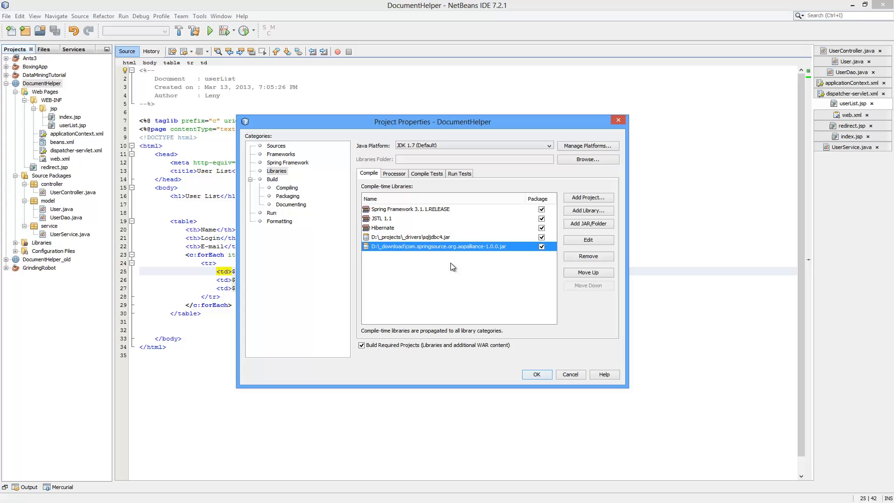
{"action": "mouse_move", "coordinate": [446, 254]}
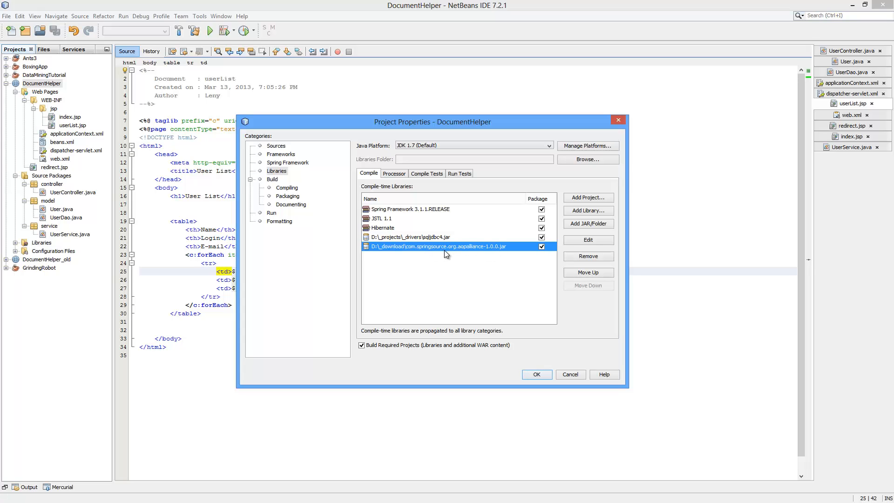
{"action": "mouse_move", "coordinate": [465, 270]}
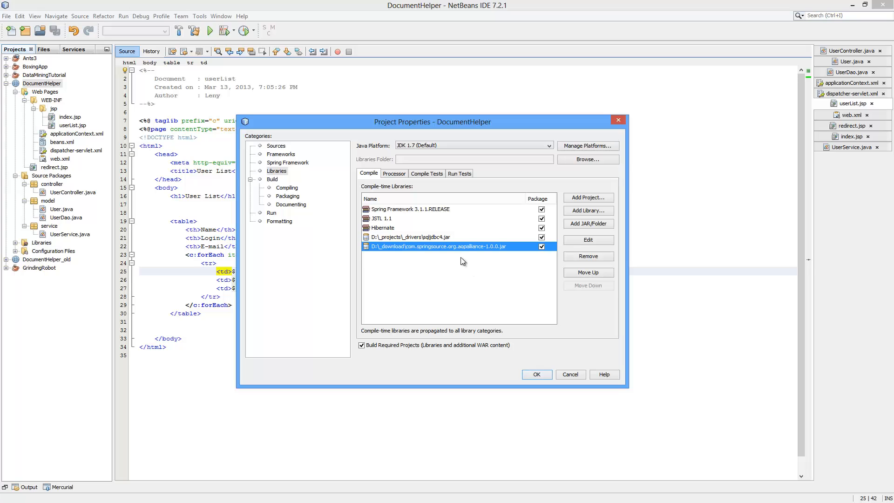
{"action": "mouse_move", "coordinate": [464, 259]}
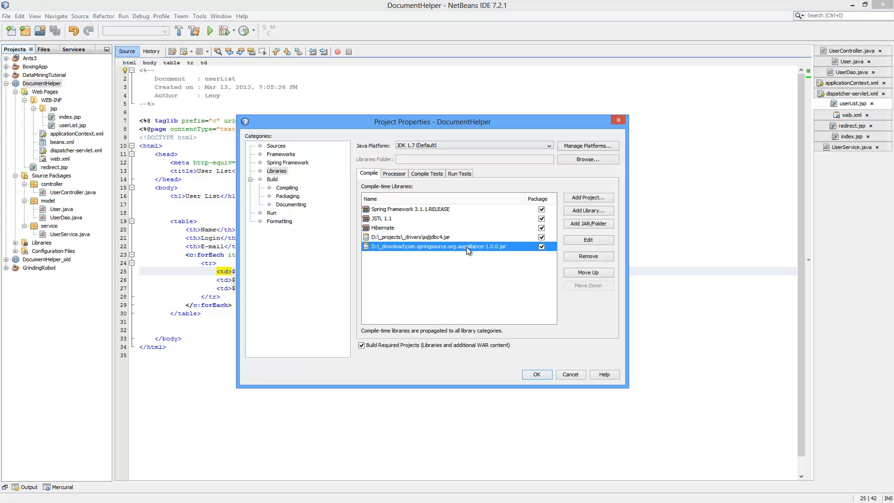
{"action": "mouse_move", "coordinate": [509, 254]}
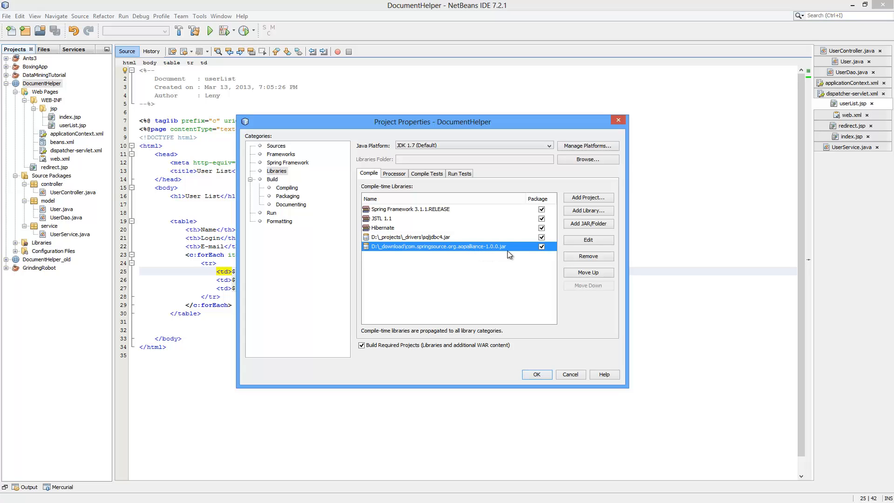
{"action": "mouse_move", "coordinate": [449, 218]}
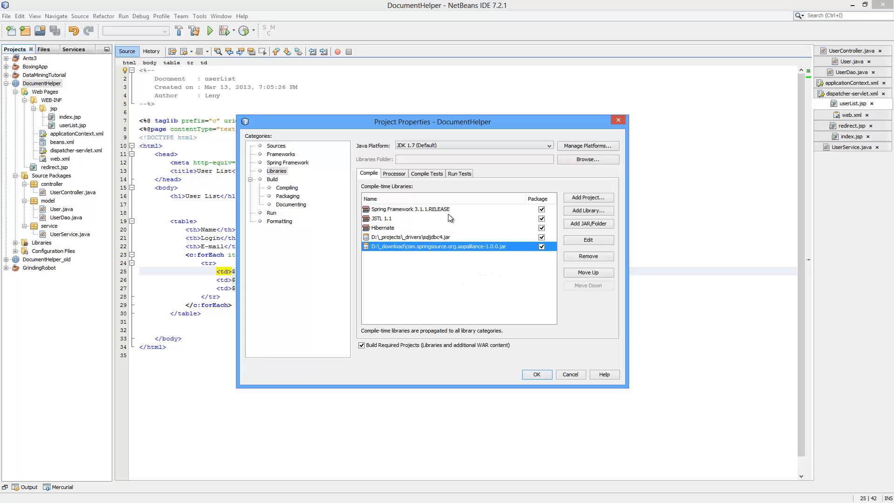
{"action": "mouse_move", "coordinate": [418, 214]}
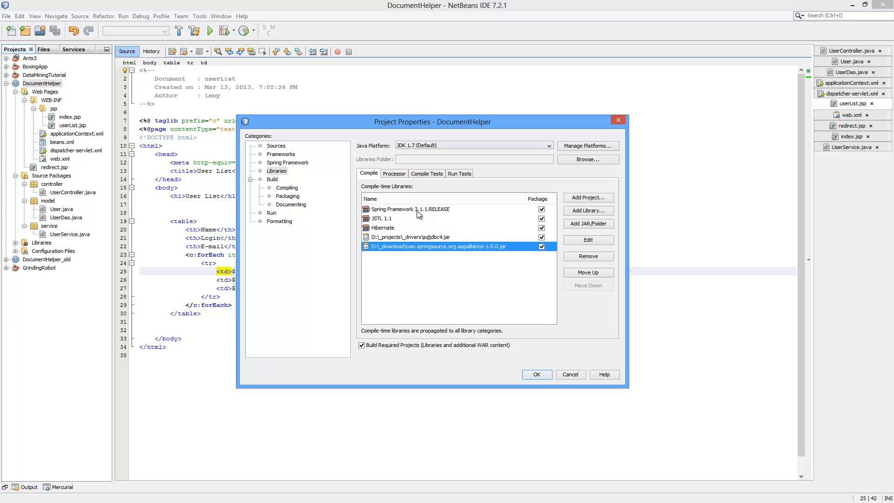
{"action": "mouse_move", "coordinate": [554, 365]}
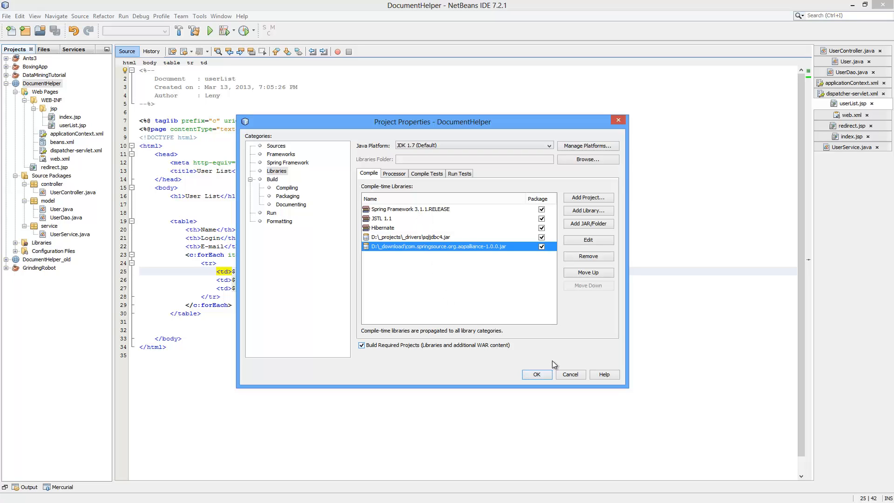
{"action": "left_click", "coordinate": [535, 373]}
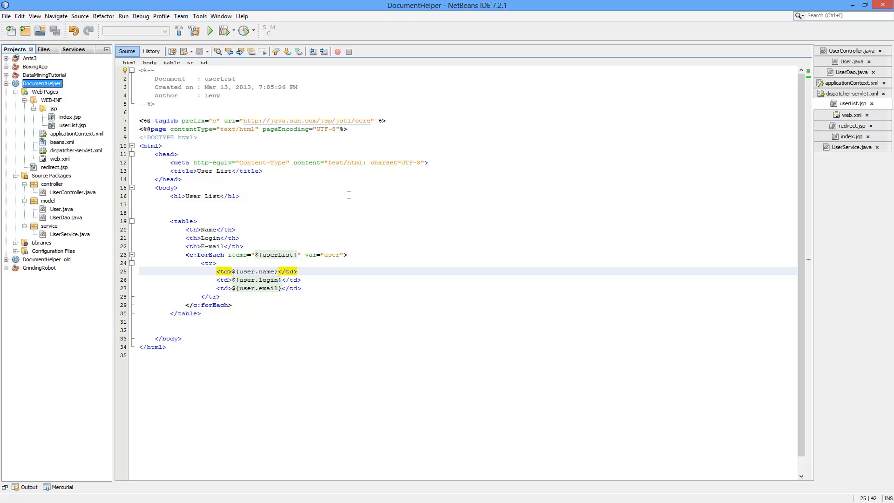
- Review the data source bean definition in applicationContext.xml
{"action": "left_click", "coordinate": [202, 195]}
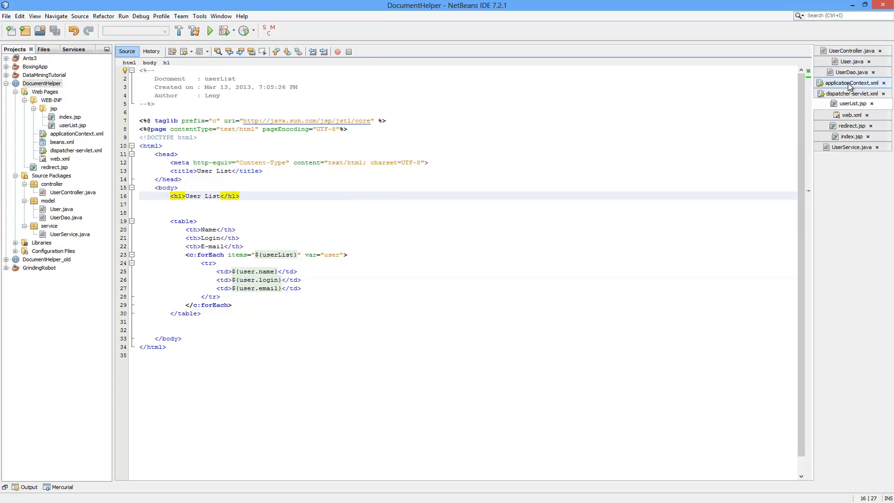
{"action": "left_click", "coordinate": [848, 83]}
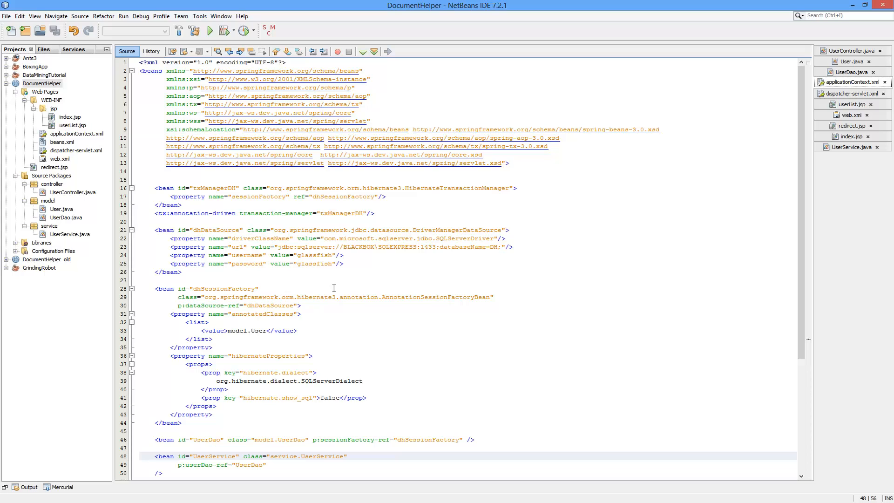
{"action": "scroll", "scroll_direction": "down", "scroll_amount": 3}
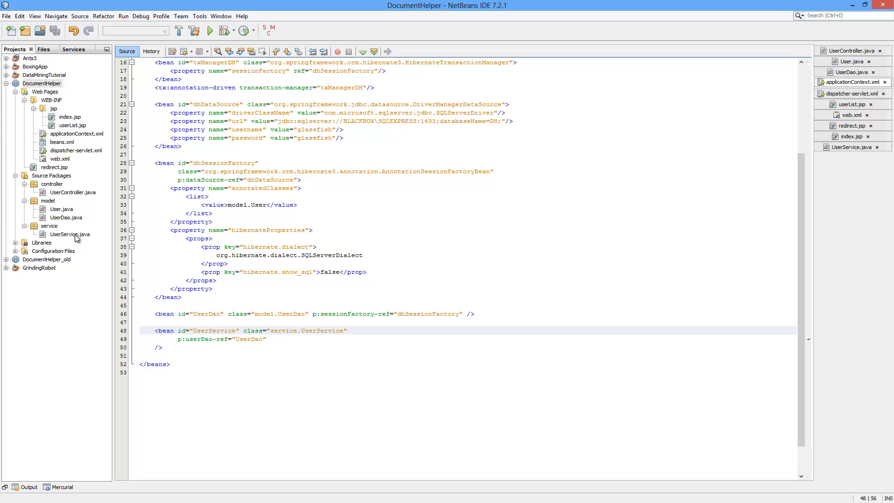
{"action": "mouse_move", "coordinate": [62, 180]}
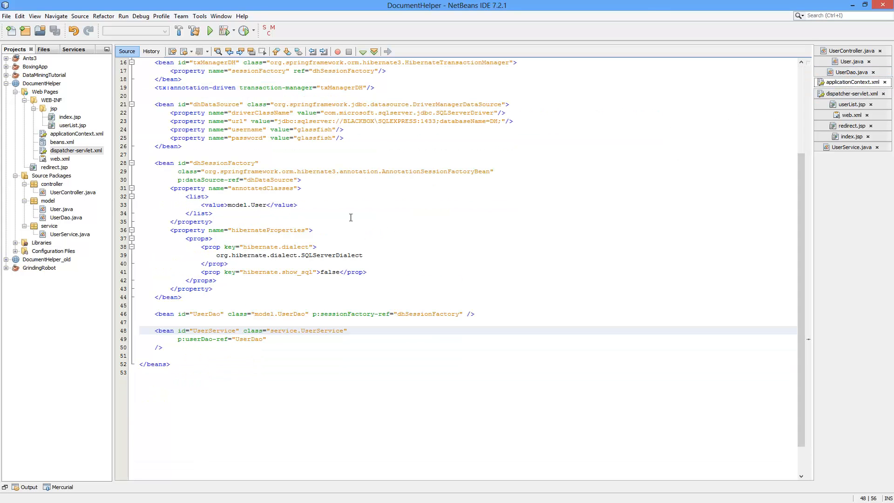
{"action": "scroll", "scroll_direction": "up", "scroll_amount": 3}
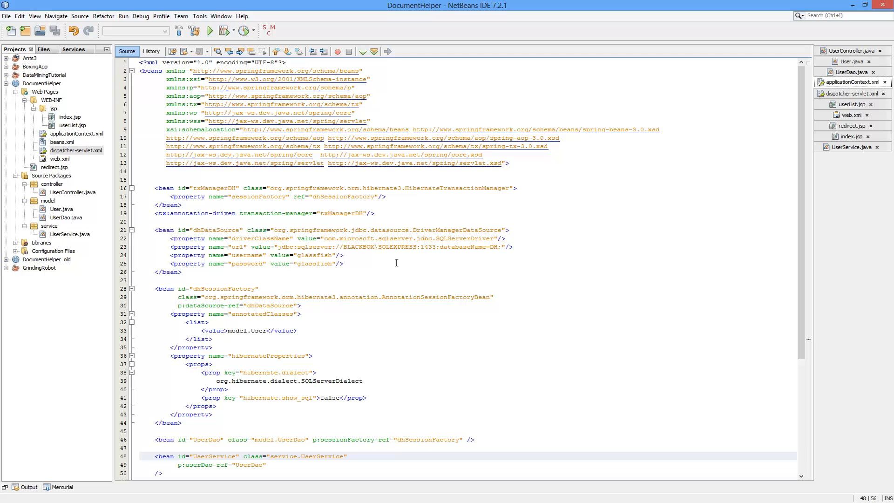
{"action": "mouse_move", "coordinate": [412, 252]}
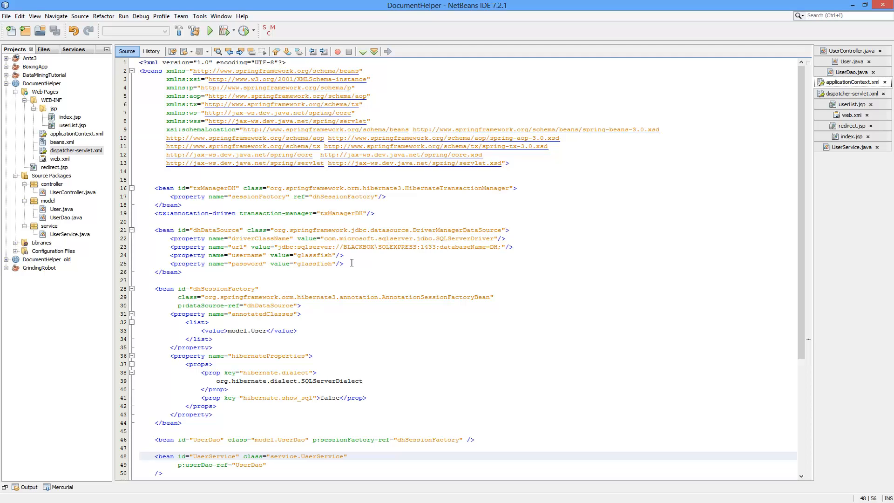
{"action": "mouse_move", "coordinate": [366, 257]}
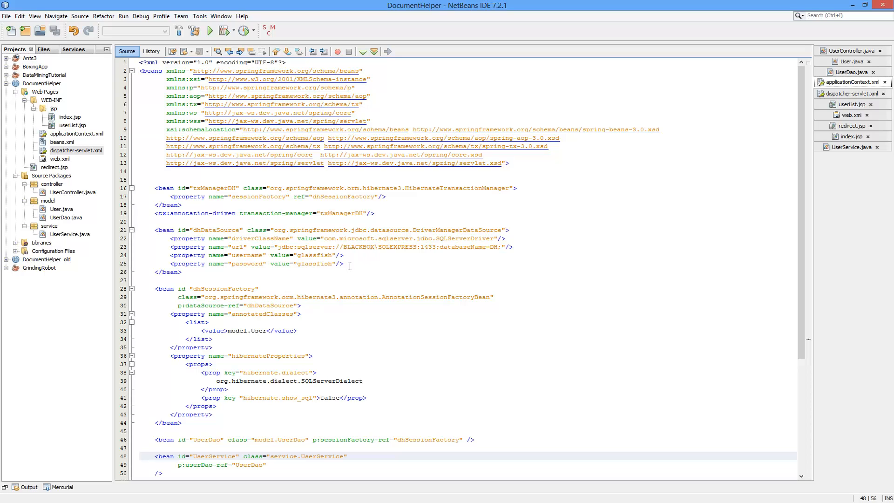
{"action": "left_click", "coordinate": [211, 272]}
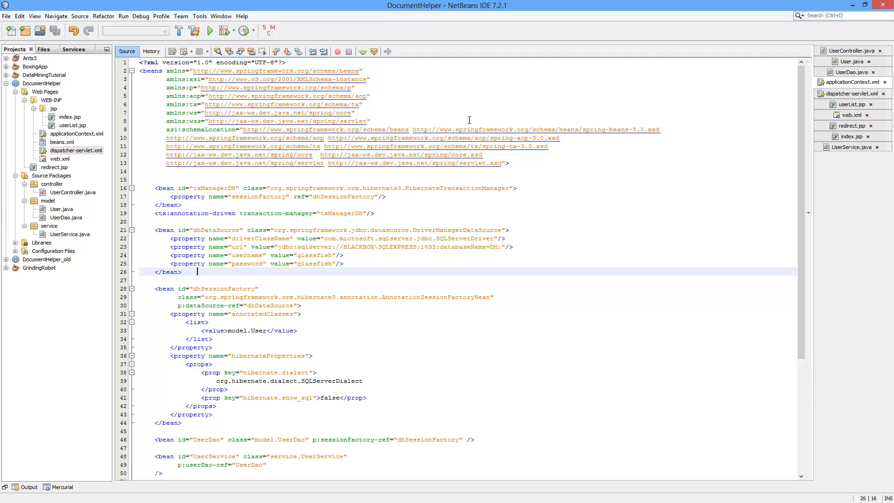
{"action": "mouse_move", "coordinate": [506, 117]}
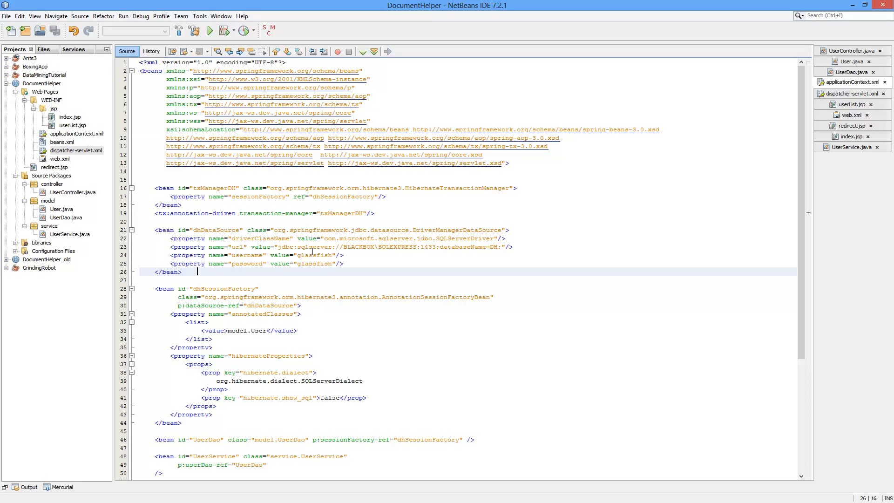
{"action": "double_click", "coordinate": [314, 255]}
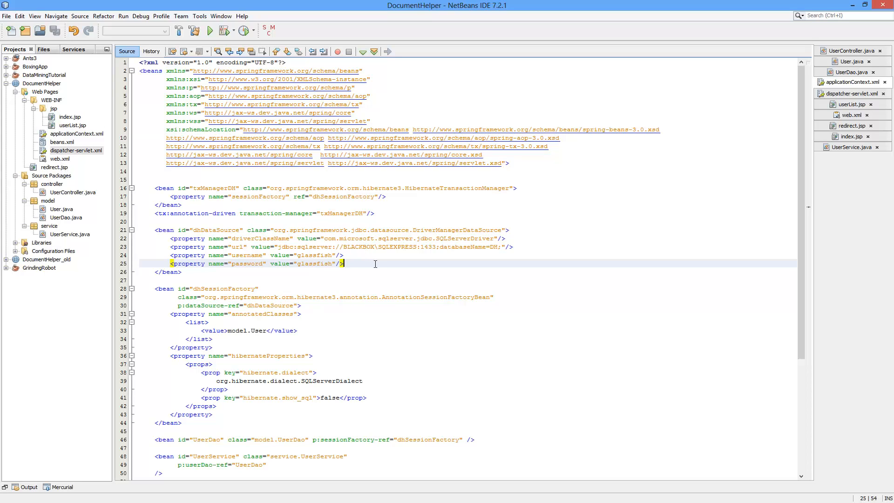
{"action": "mouse_move", "coordinate": [378, 234]}
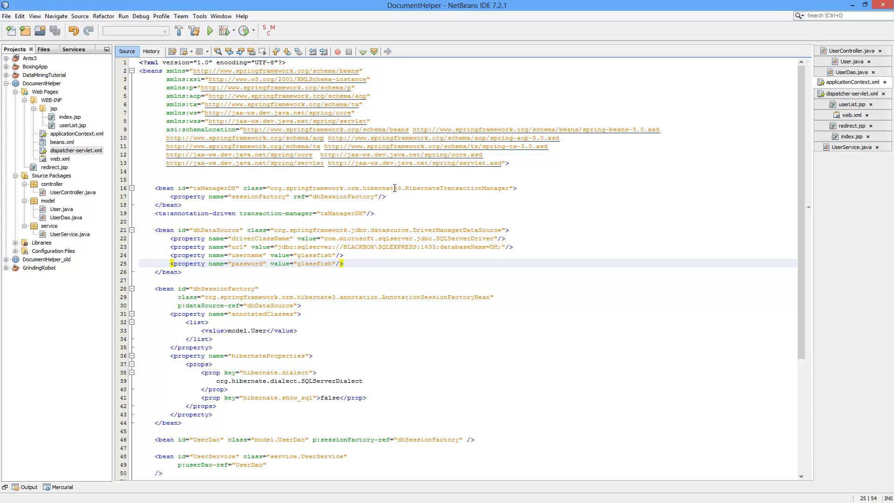
{"action": "scroll", "scroll_direction": "down", "scroll_amount": 3}
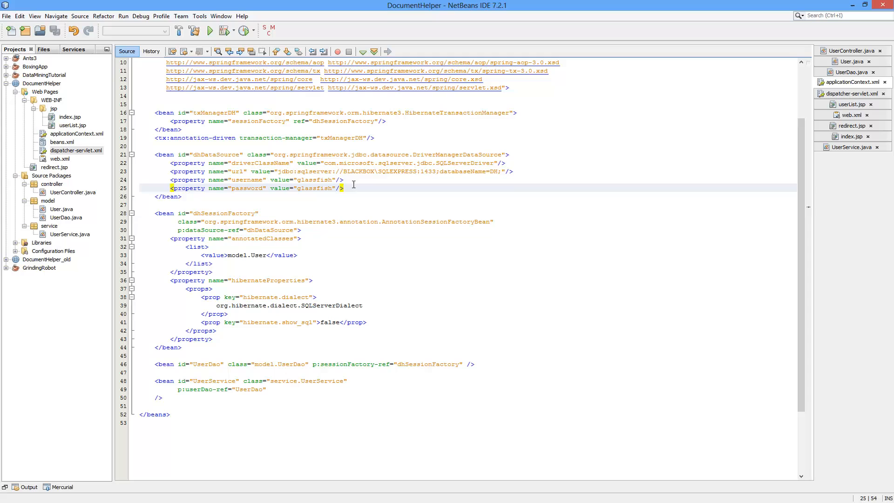
{"action": "mouse_move", "coordinate": [389, 206]}
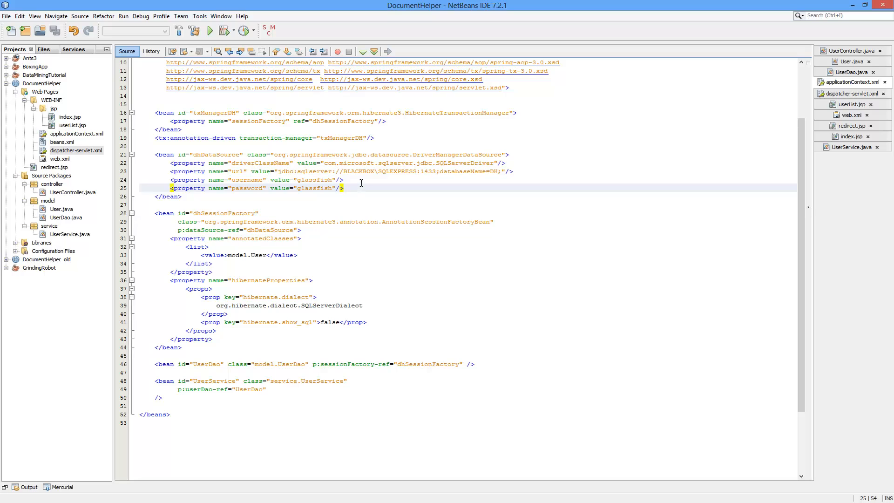
{"action": "mouse_move", "coordinate": [359, 177]}
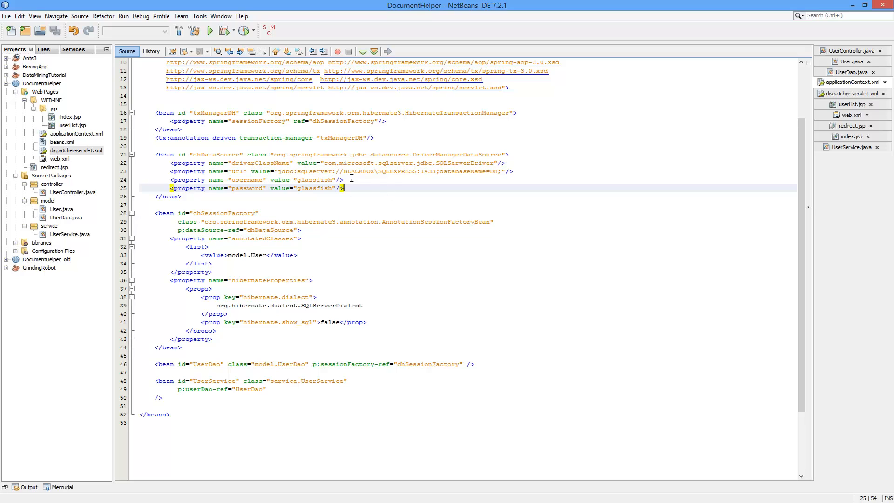
{"action": "mouse_move", "coordinate": [404, 181]}
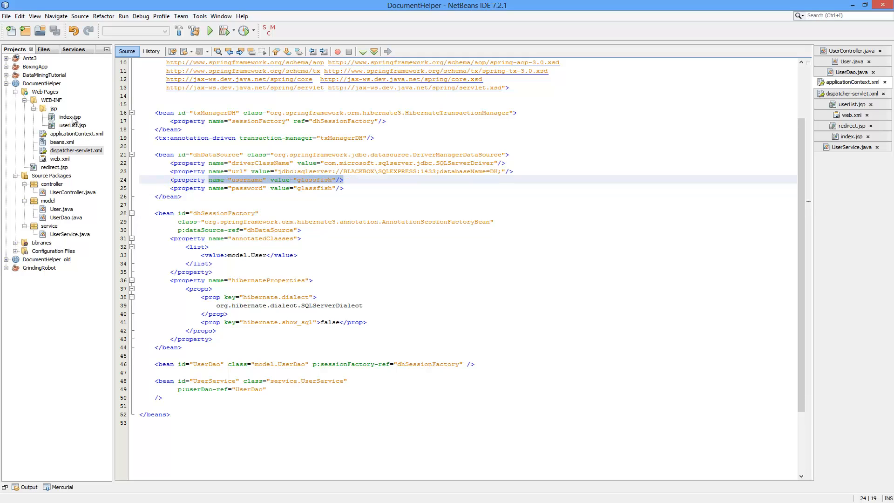
{"action": "mouse_move", "coordinate": [53, 85]}
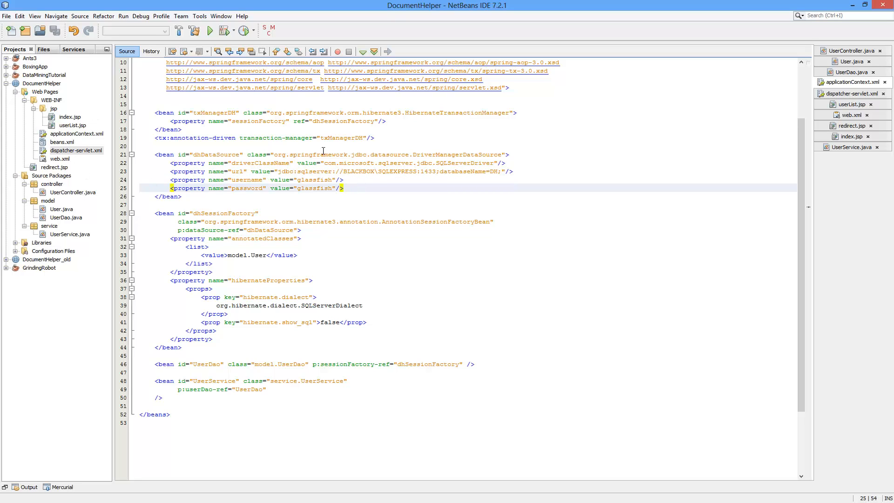
{"action": "scroll", "scroll_direction": "up", "scroll_amount": 3}
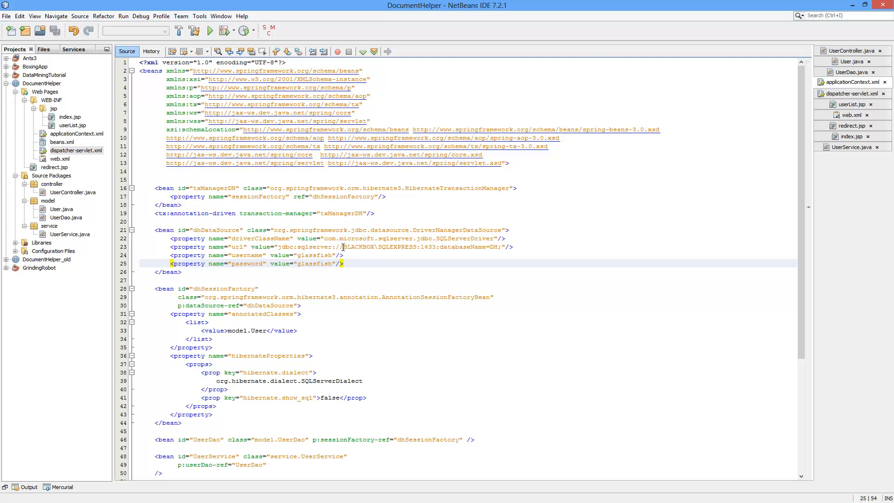
{"action": "left_click", "coordinate": [344, 264]}
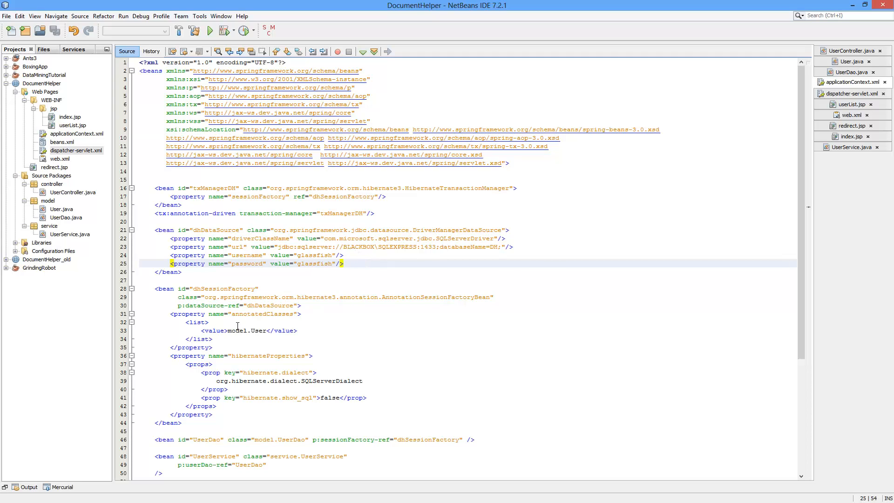
{"action": "scroll", "scroll_direction": "down", "scroll_amount": 3}
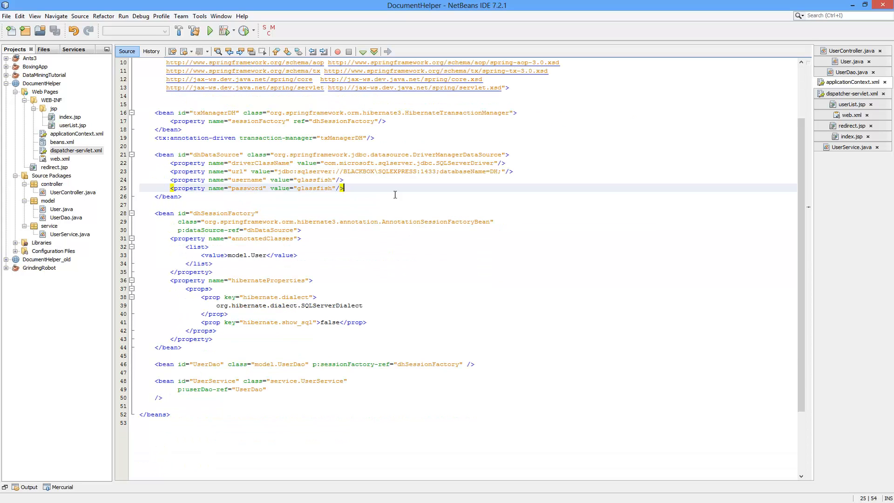
{"action": "mouse_move", "coordinate": [373, 186]}
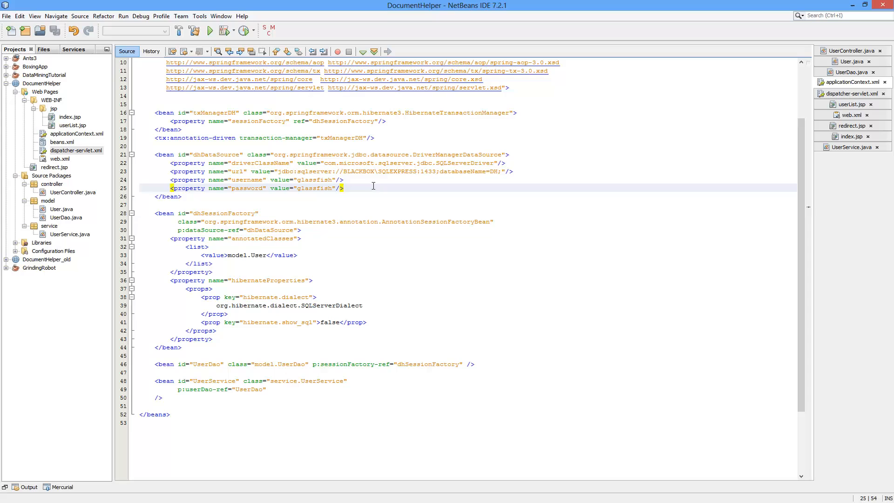
{"action": "mouse_move", "coordinate": [383, 194]}
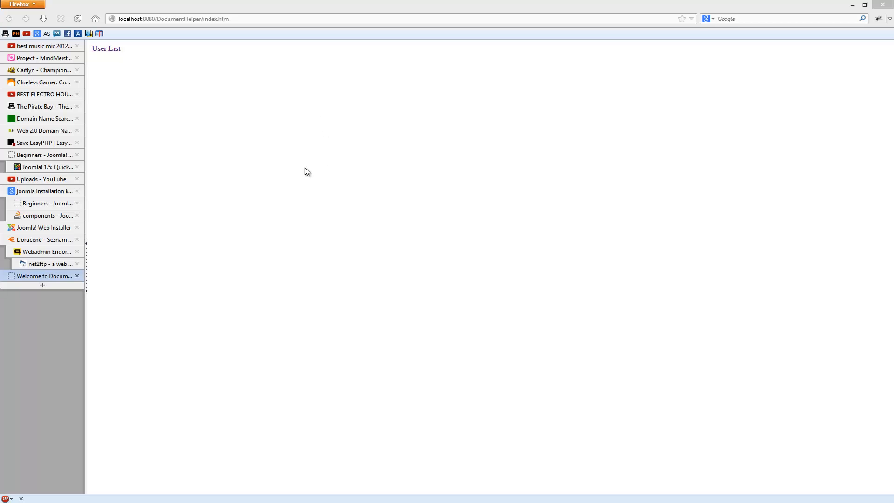
{"action": "mouse_move", "coordinate": [200, 225]}
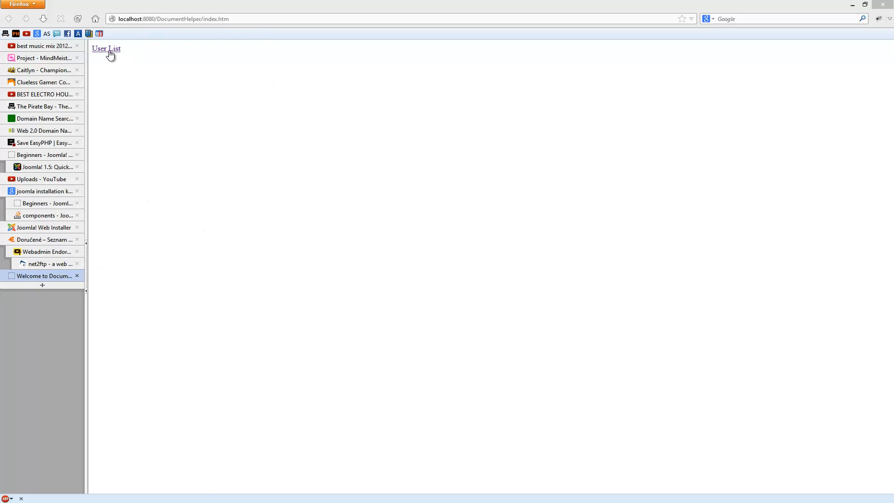
- Follow the User List link on the DocumentHelper index page in Firefox
{"action": "left_click", "coordinate": [106, 48]}
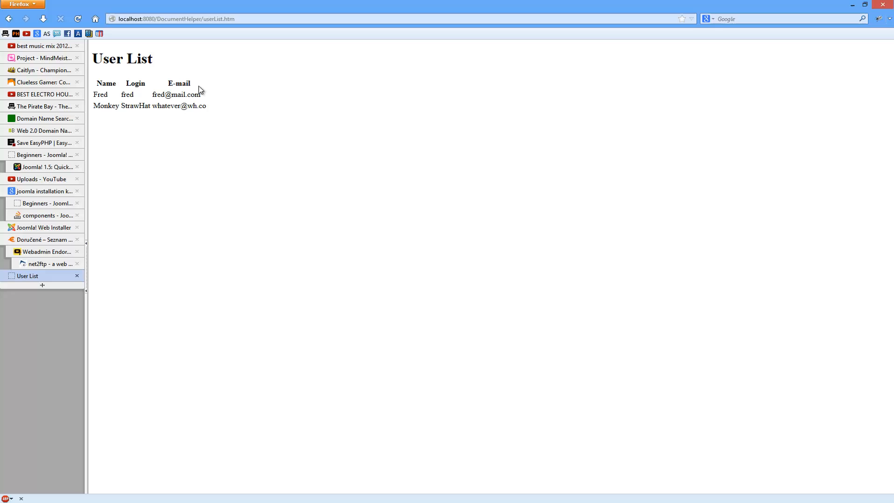